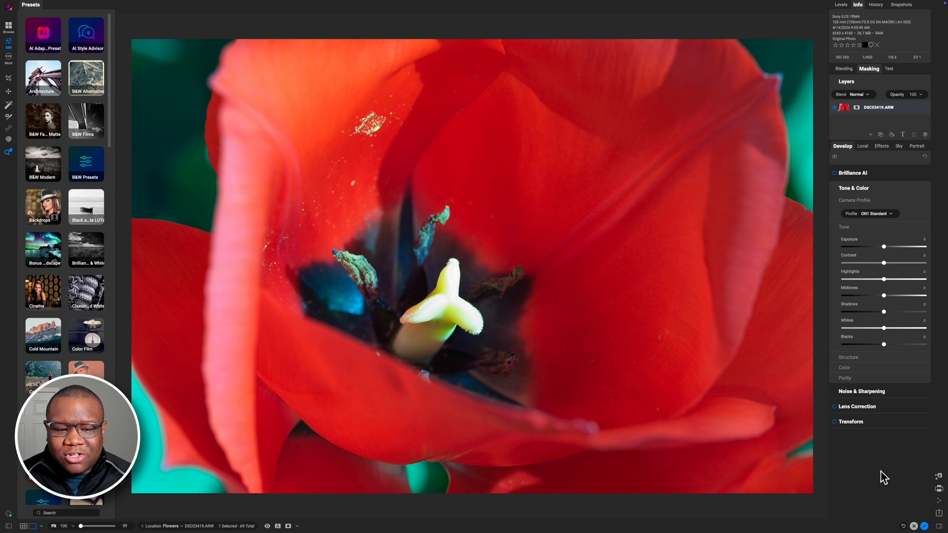
mouse_move(801, 132)
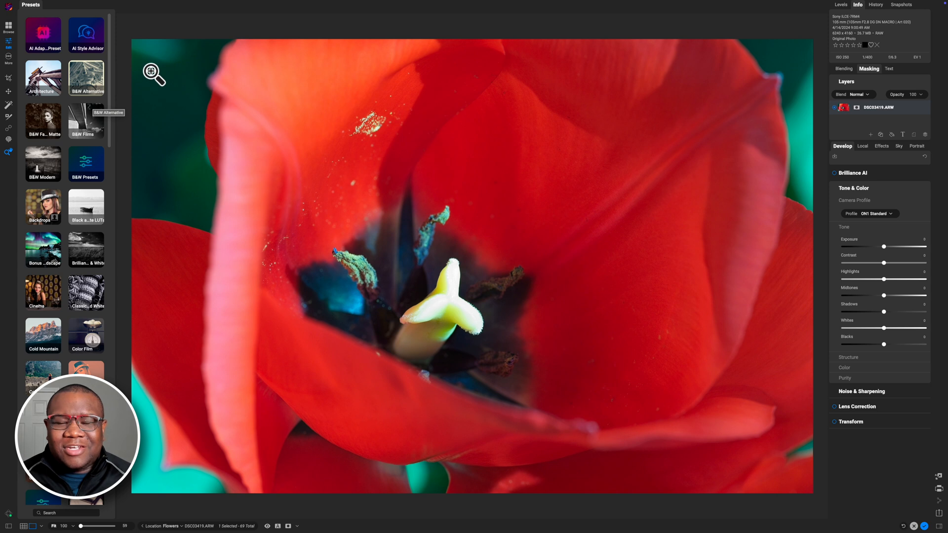
mouse_move(170, 161)
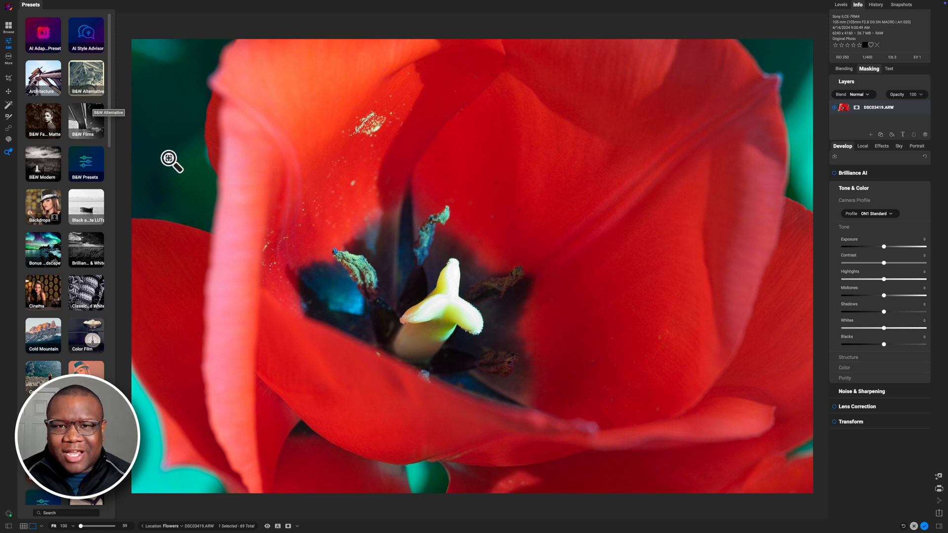
mouse_move(187, 108)
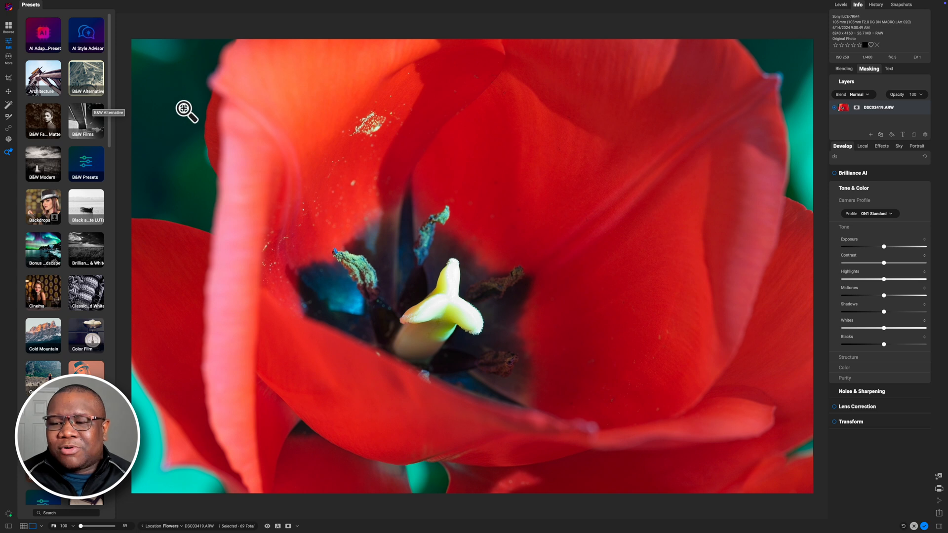
mouse_move(847, 153)
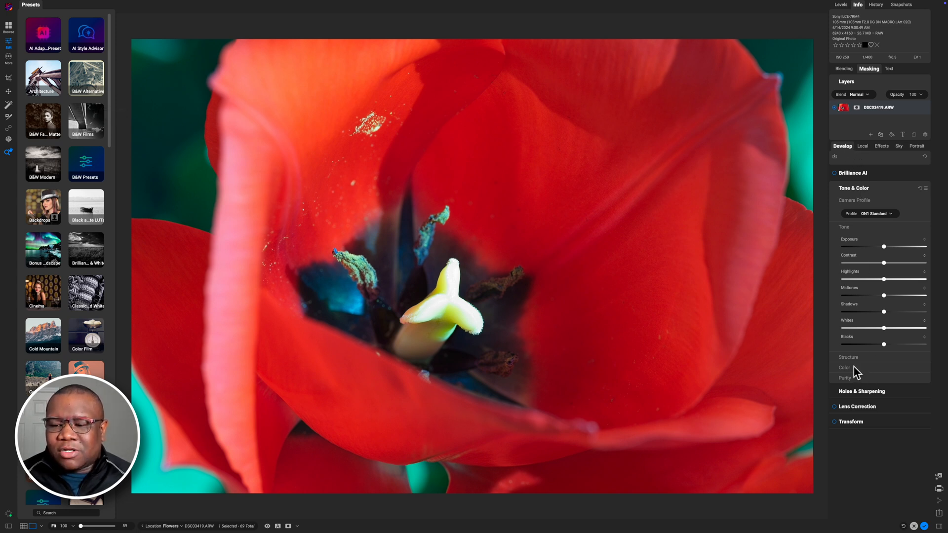
Expand the Color settings and raise the tulip's Temperature from 2000 to about 4350.
left_click(844, 368)
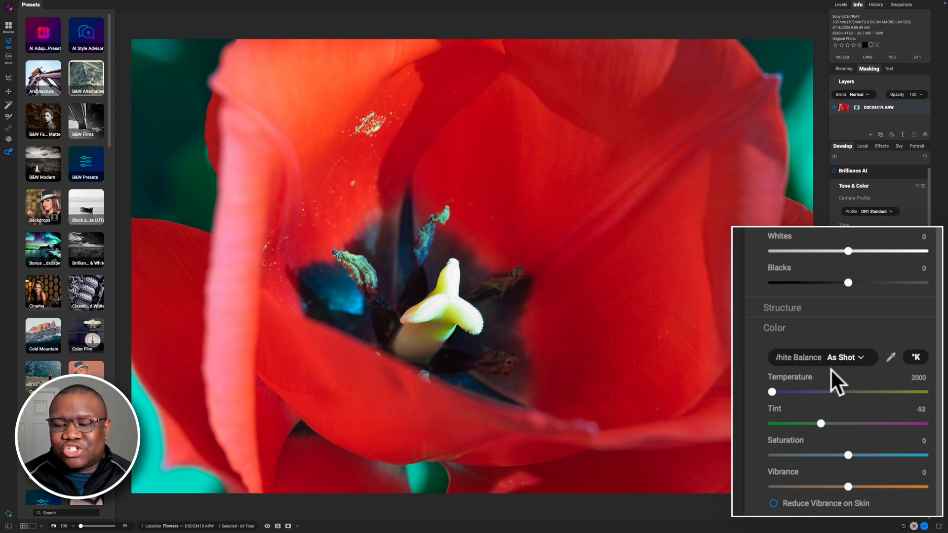
mouse_move(791, 403)
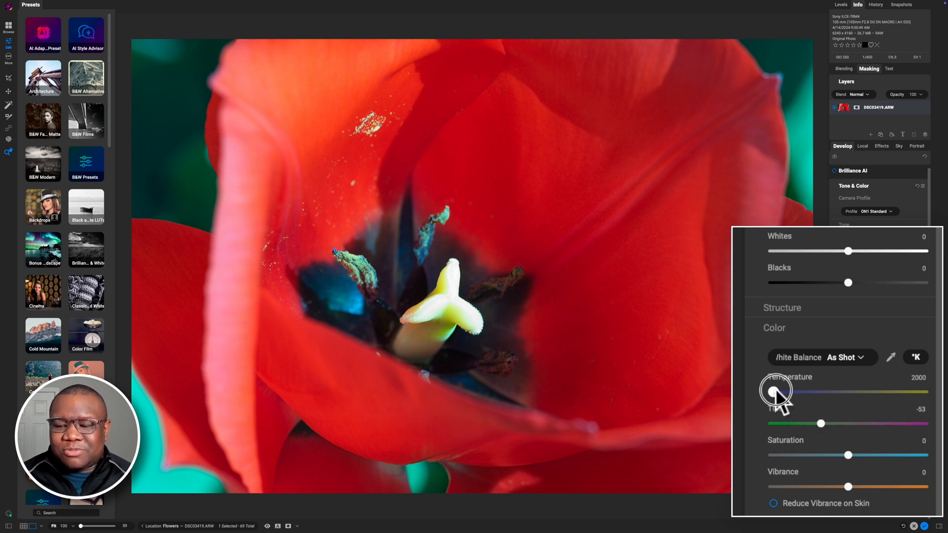
left_click_drag(775, 391, 794, 391)
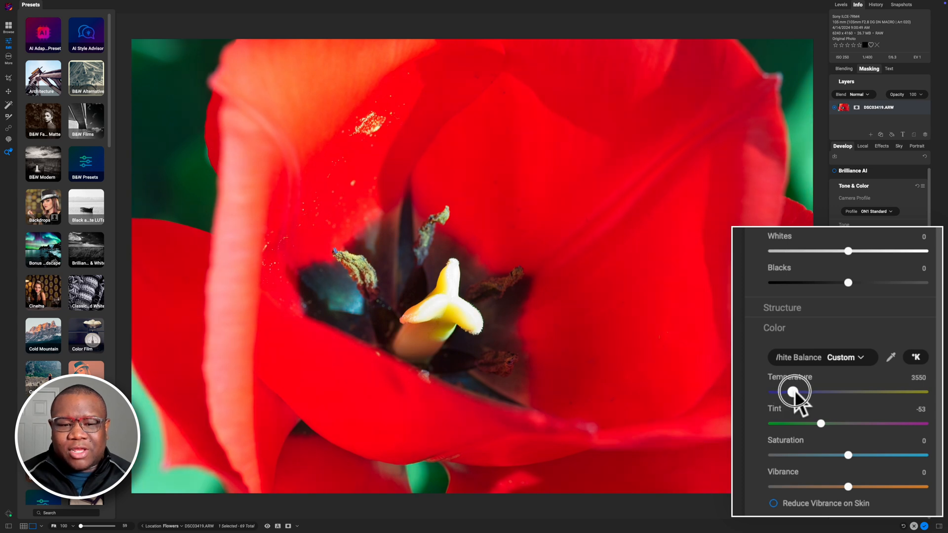
left_click_drag(794, 392, 811, 392)
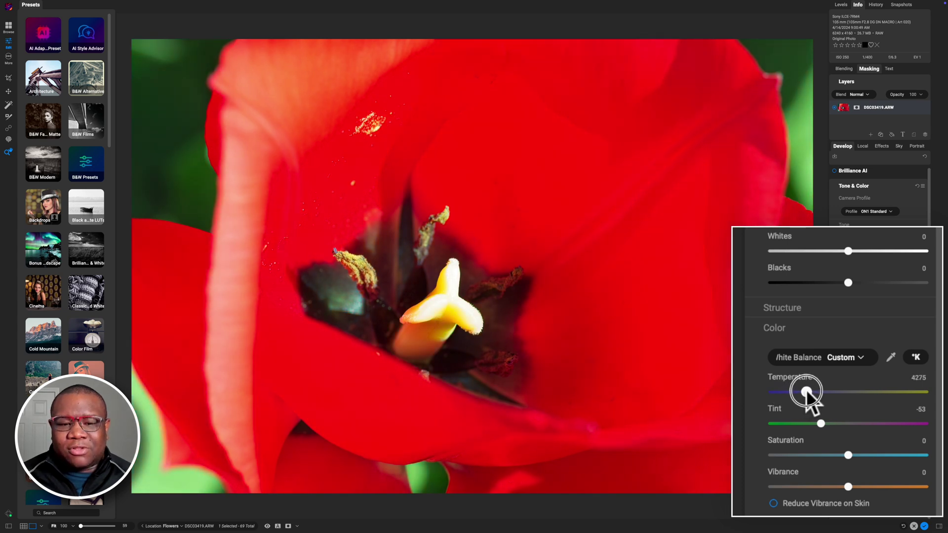
left_click_drag(807, 392, 813, 391)
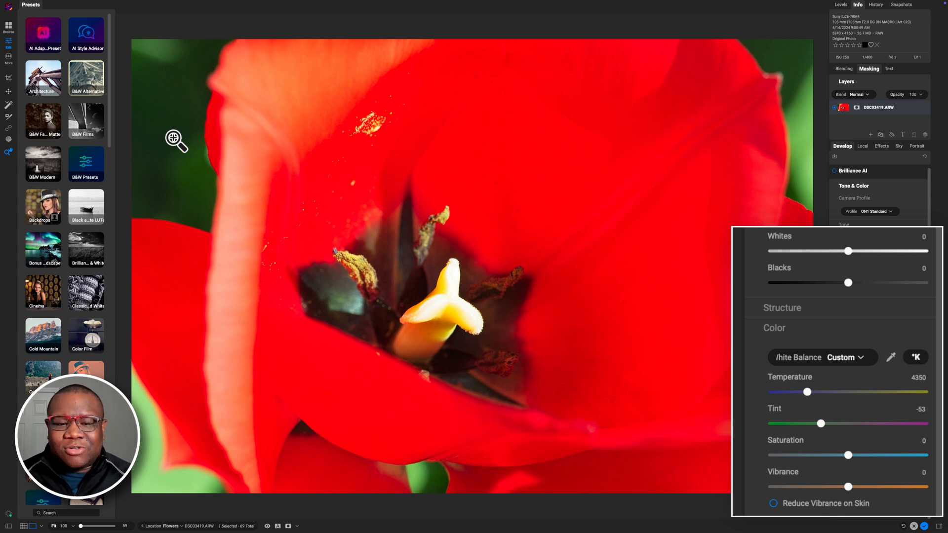
mouse_move(191, 150)
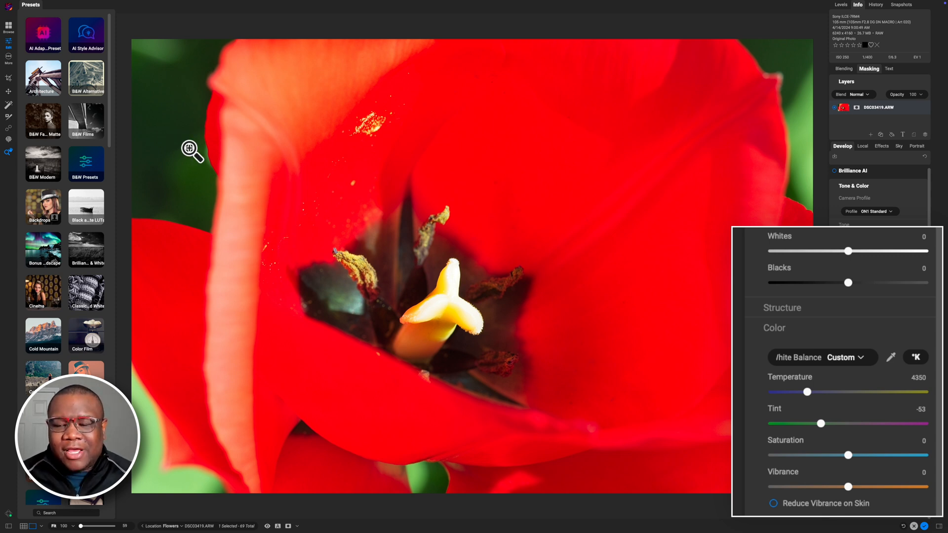
mouse_move(429, 334)
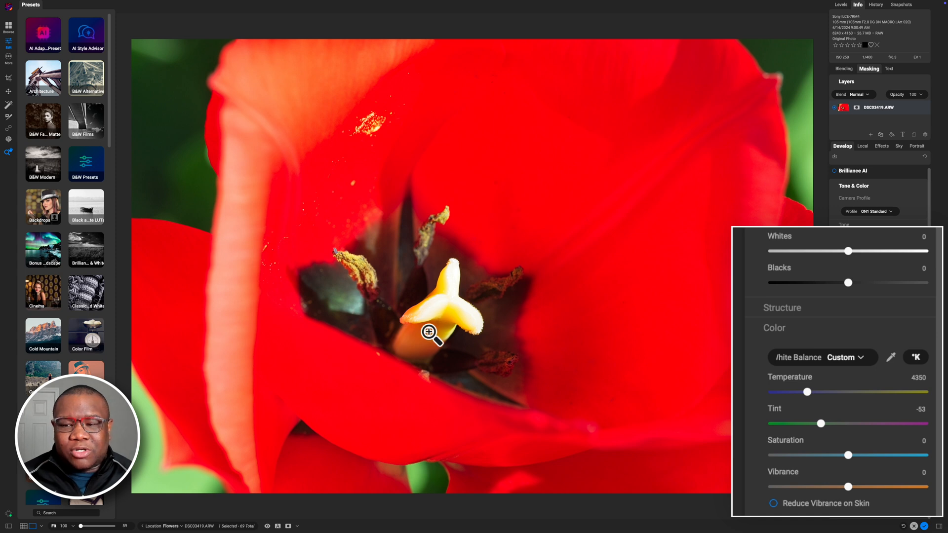
Push Temperature to 7688, shift Tint from -53 to 12, then settle Temperature at 5700.
left_click_drag(807, 392, 850, 392)
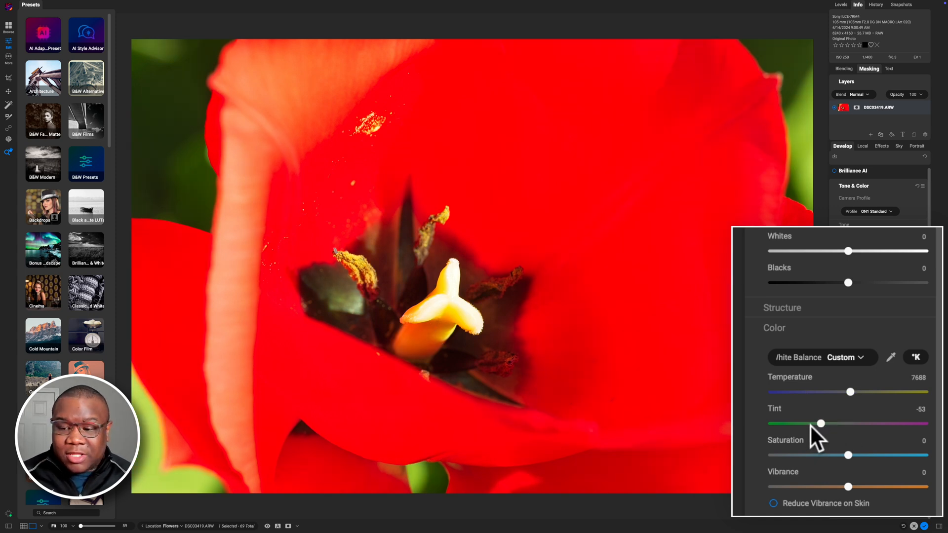
left_click_drag(820, 423, 832, 423)
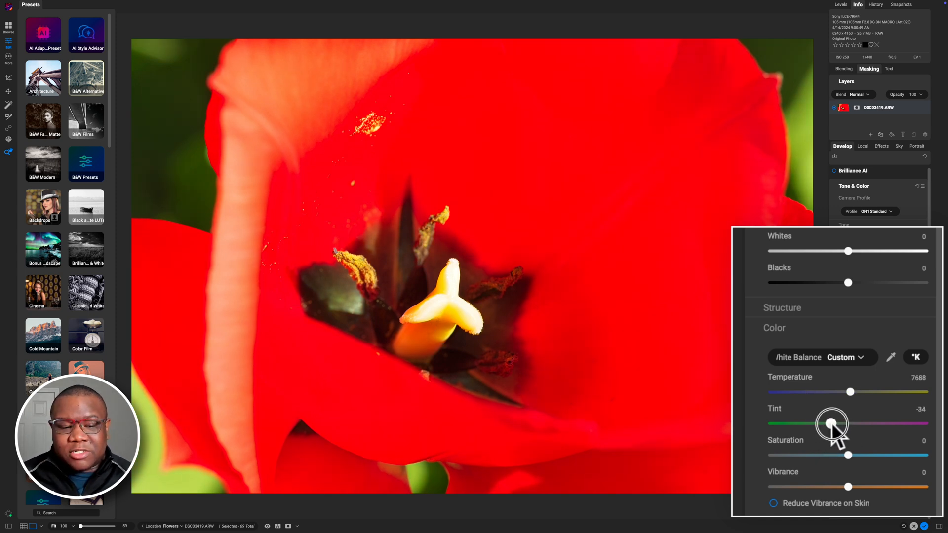
left_click_drag(832, 423, 853, 423)
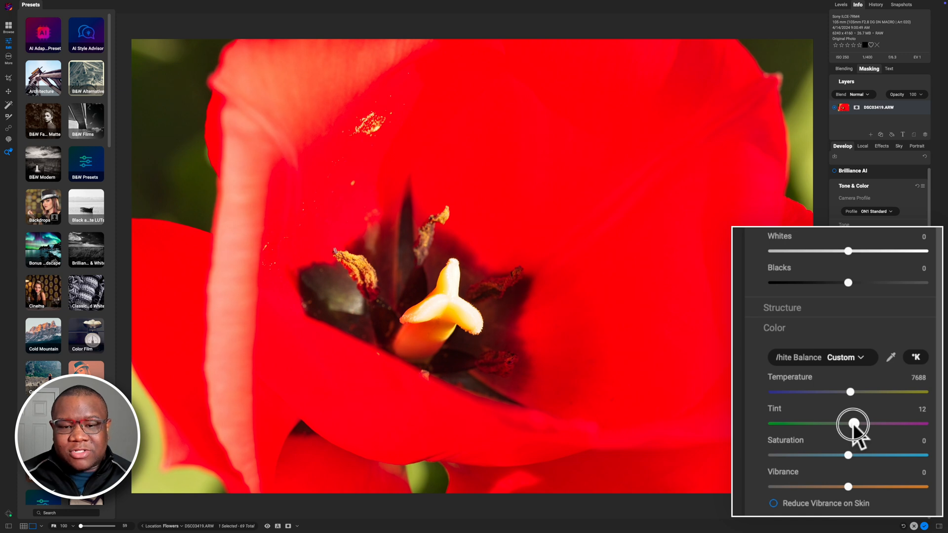
left_click_drag(851, 392, 845, 392)
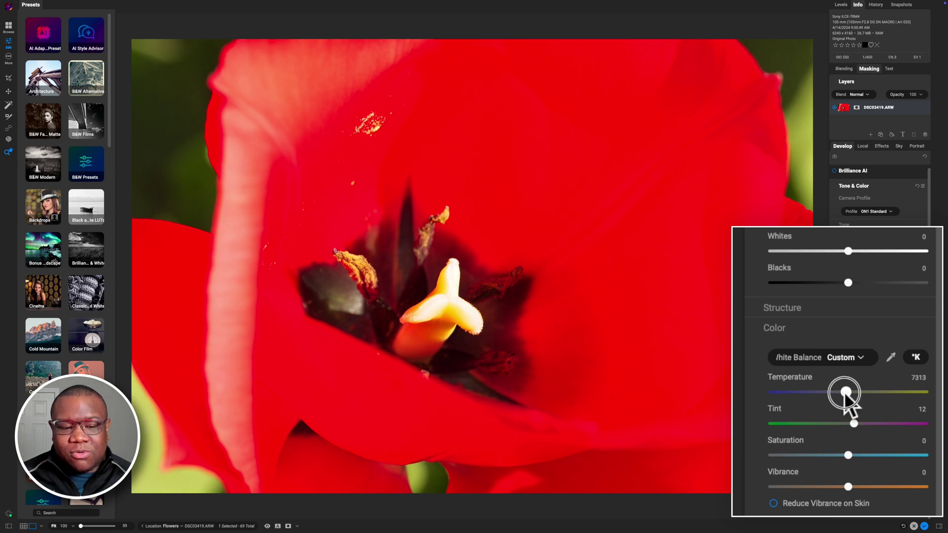
left_click_drag(845, 391, 827, 392)
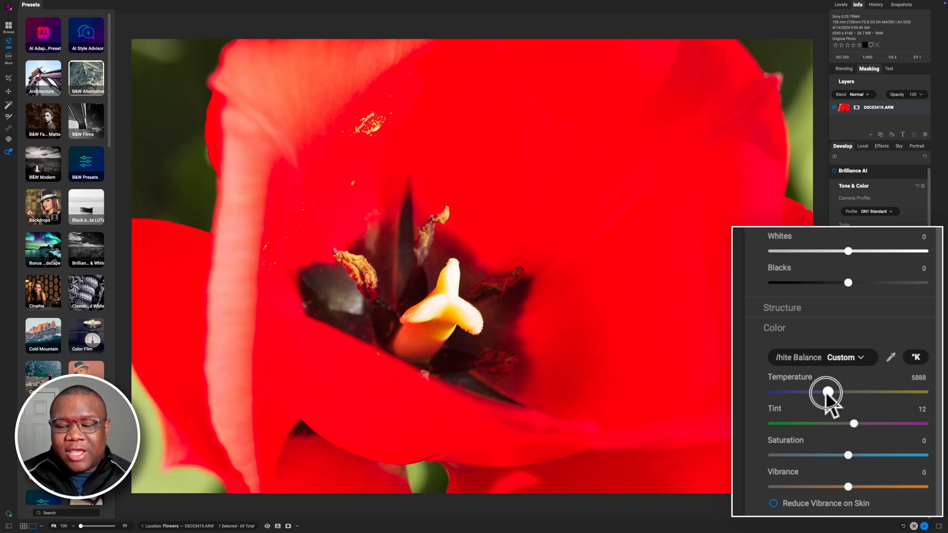
left_click_drag(846, 391, 827, 392)
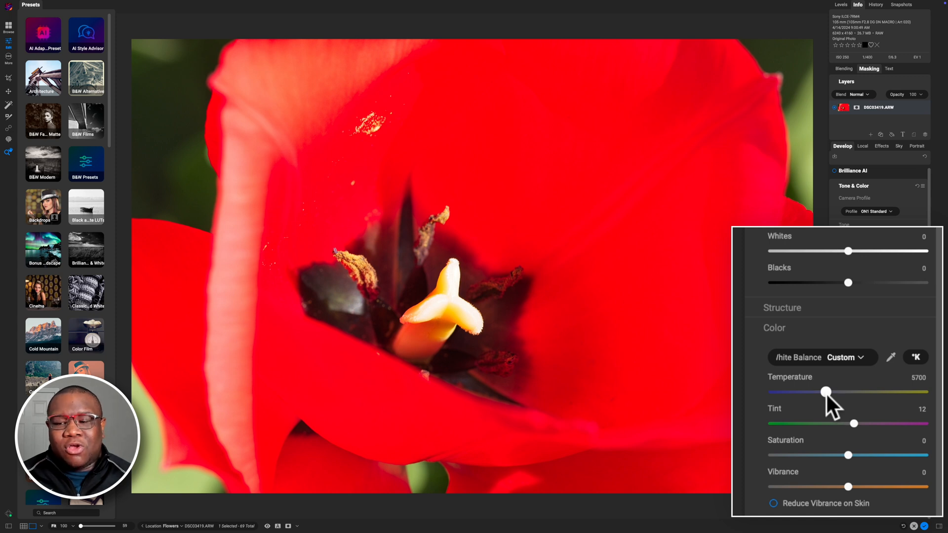
Reset Tone & Color to As Shot, then warm Temperature from 2000 to about 6225.
left_click(842, 358)
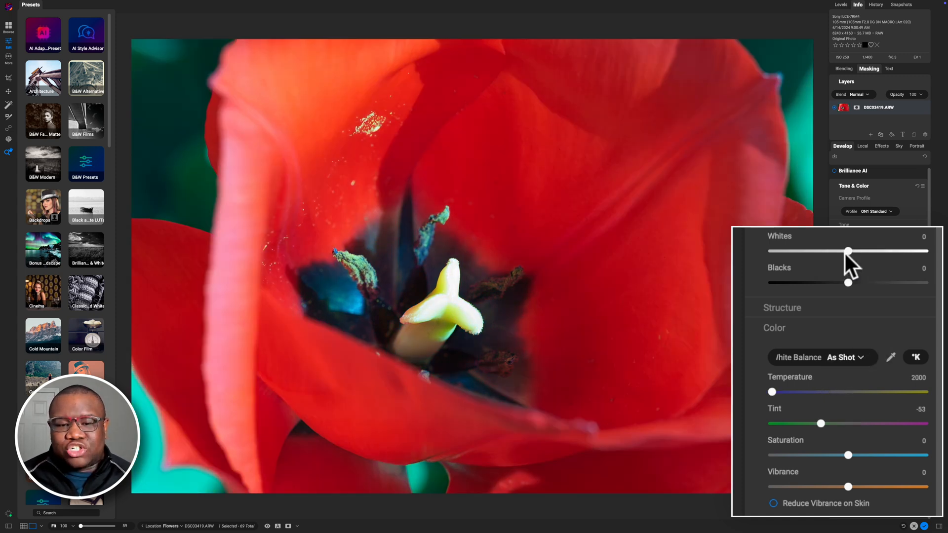
left_click_drag(771, 391, 777, 391)
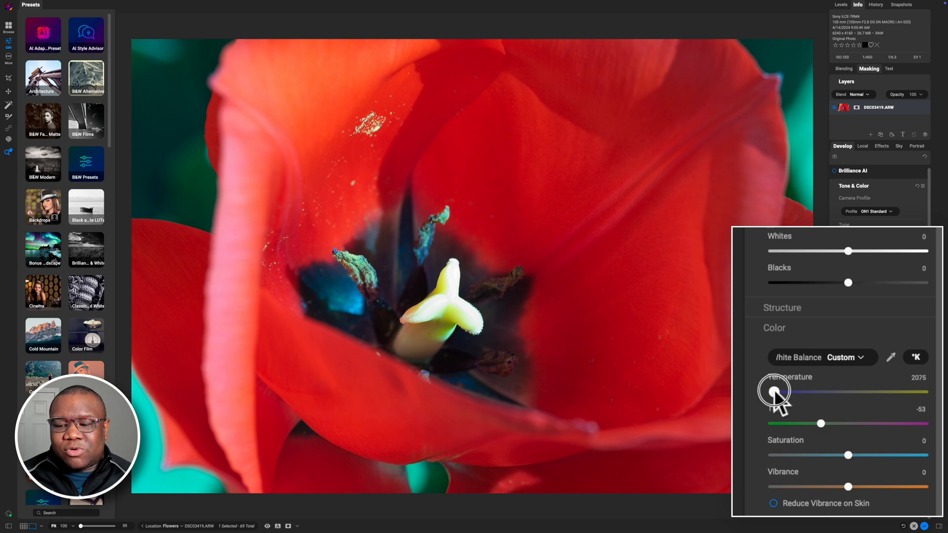
left_click_drag(777, 391, 815, 391)
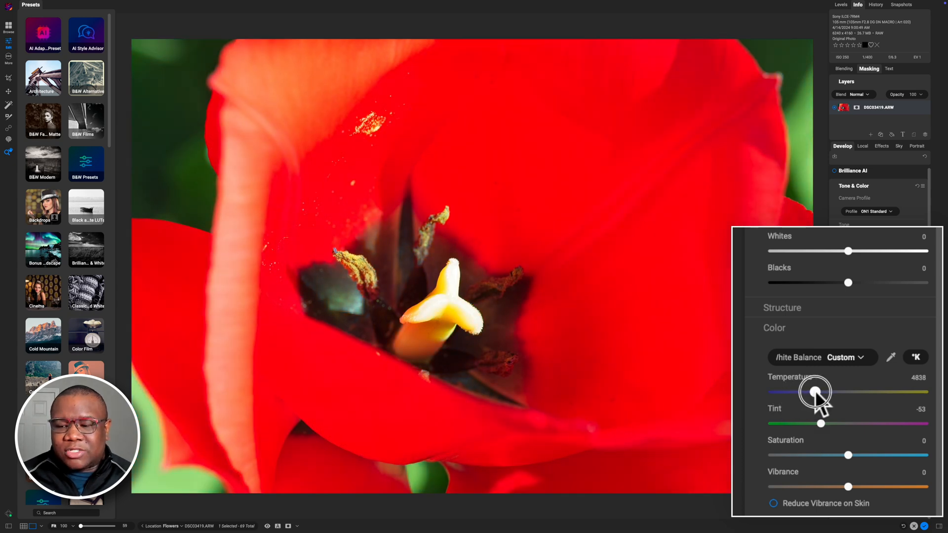
left_click_drag(815, 391, 830, 391)
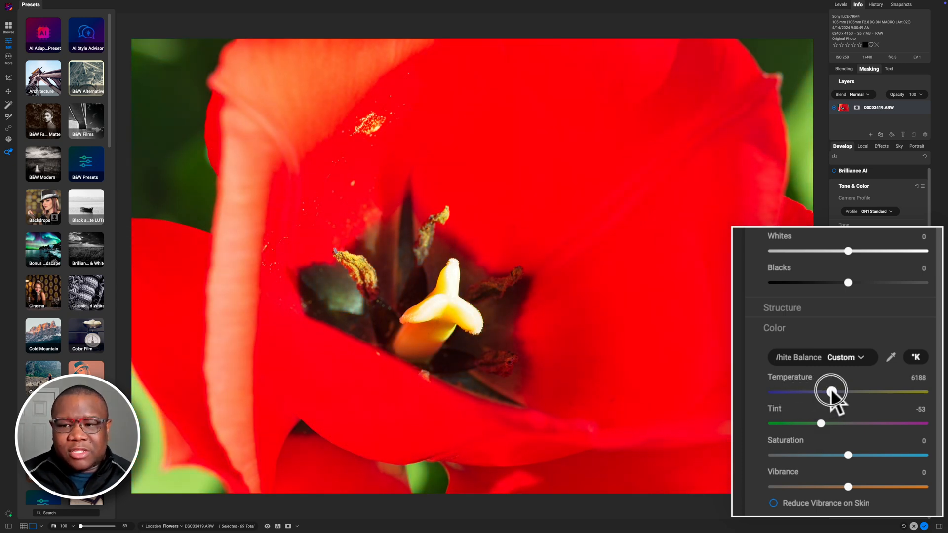
left_click_drag(831, 391, 833, 391)
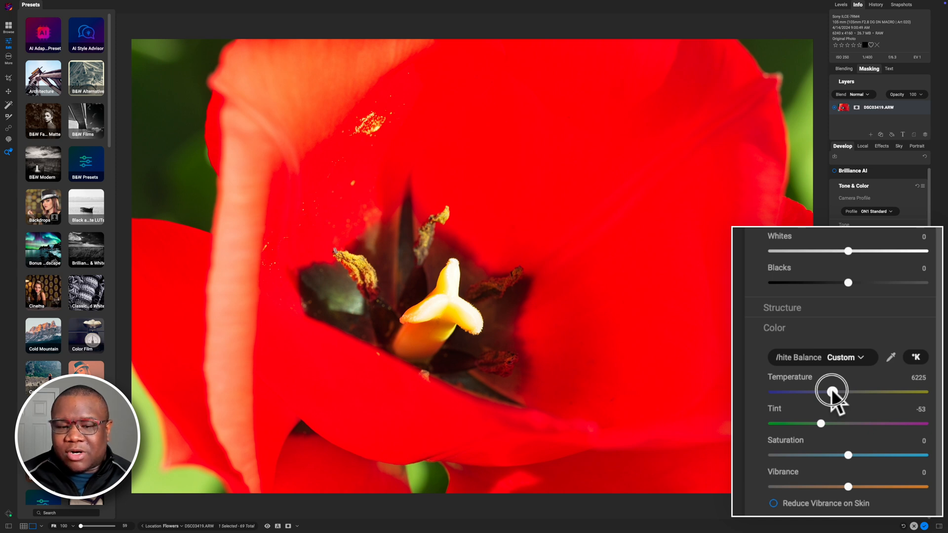
left_click_drag(831, 391, 836, 391)
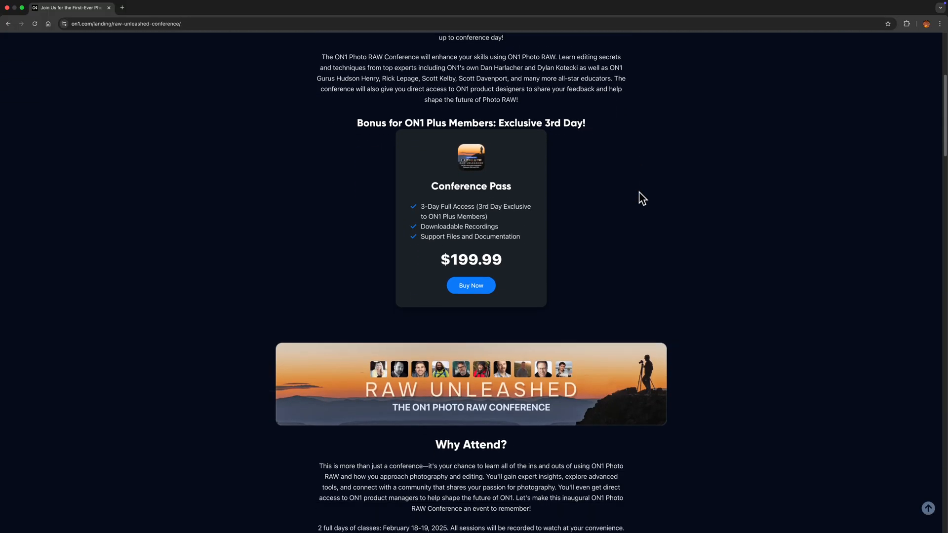
Scroll the conference page and enter promo code 'freewillphotos' in the cart's Coupon ID field.
scroll("down", 3)
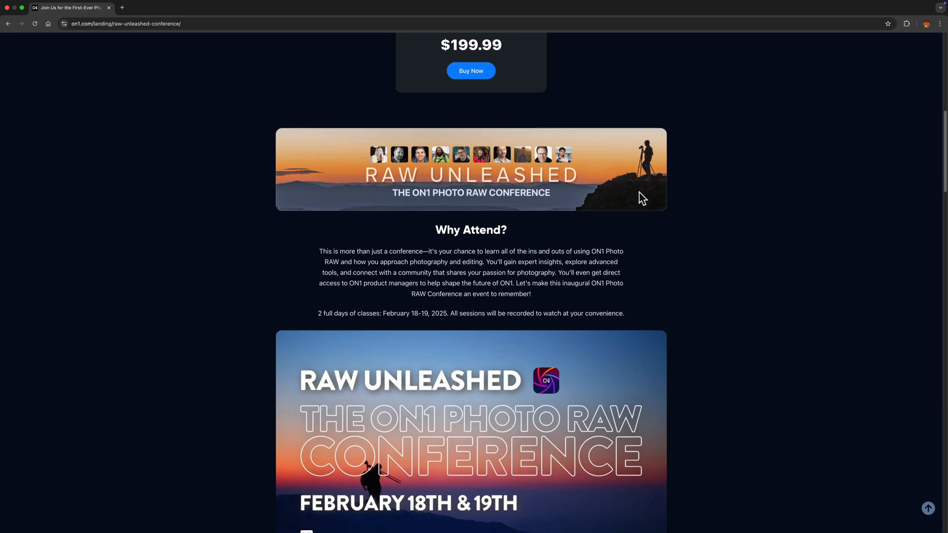
scroll("down", 3)
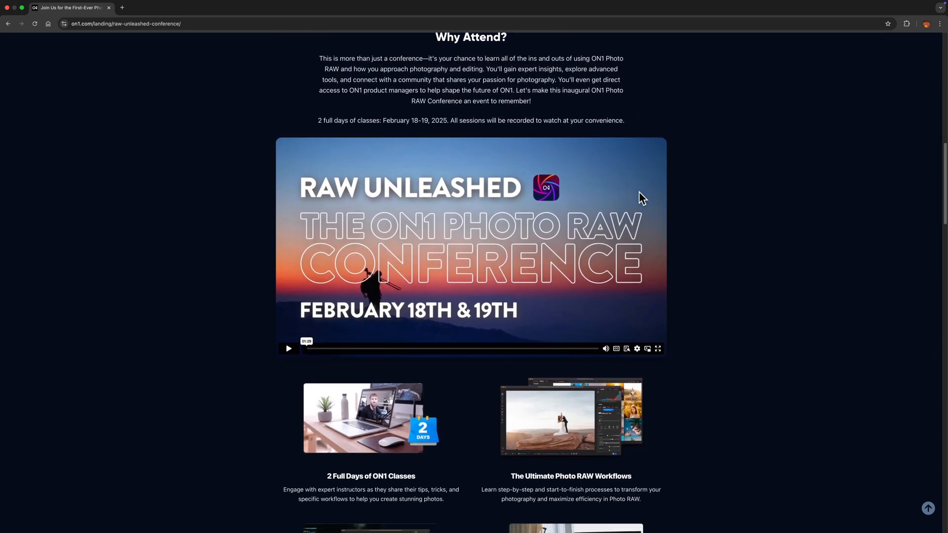
scroll("down", 3)
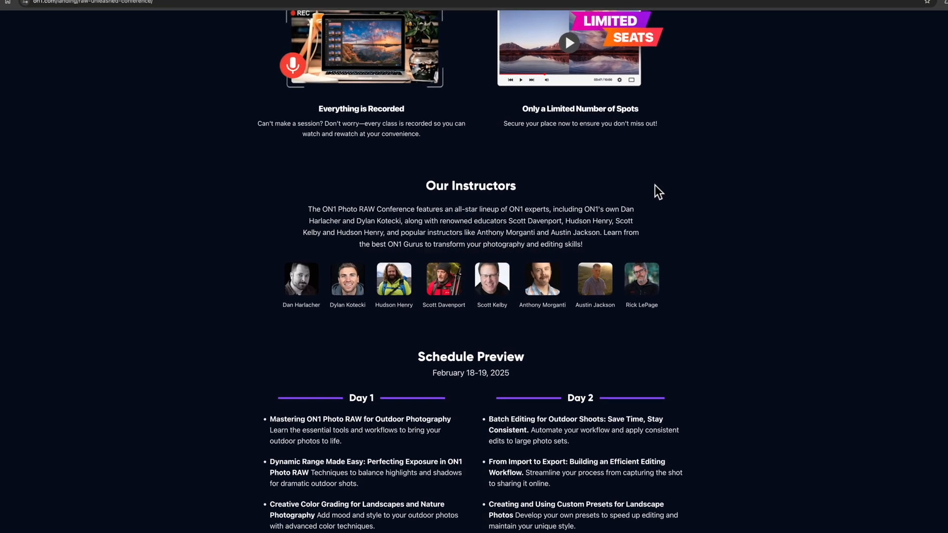
scroll("down", 3)
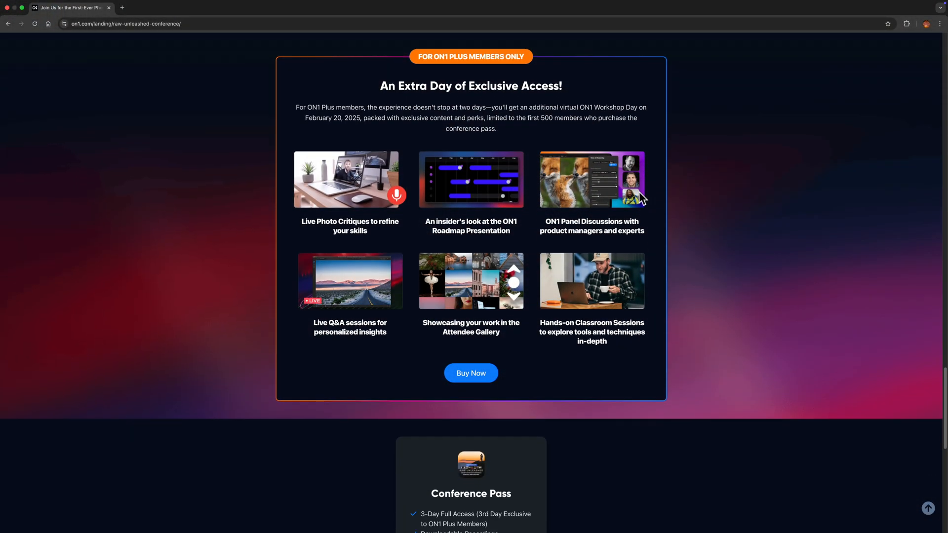
scroll("down", 3)
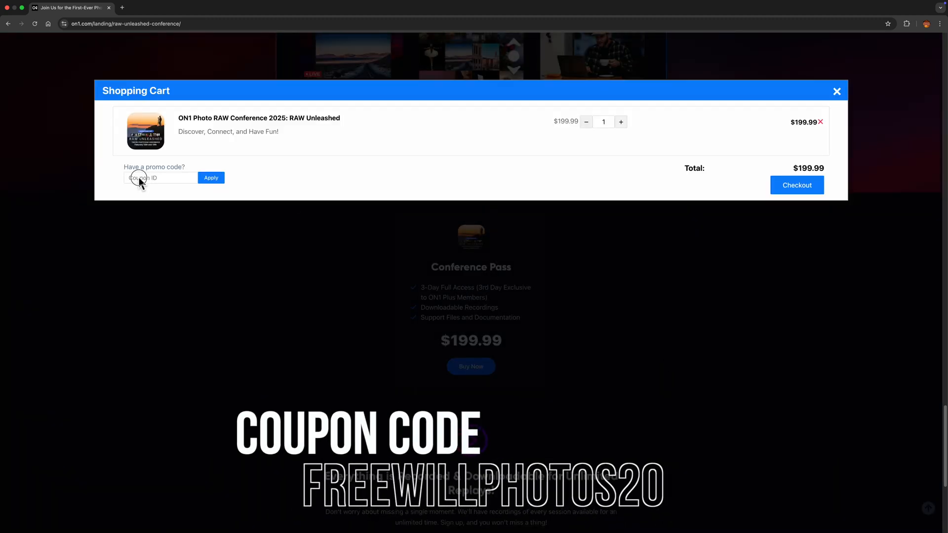
type("freewillphotos")
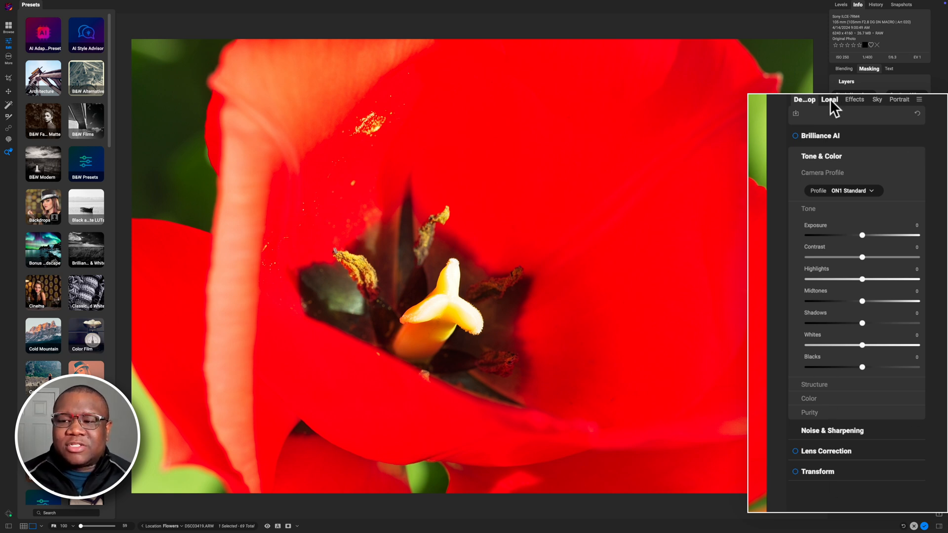
Add a new local adjustment layer in the Local tab and scroll to its Color settings.
left_click(829, 99)
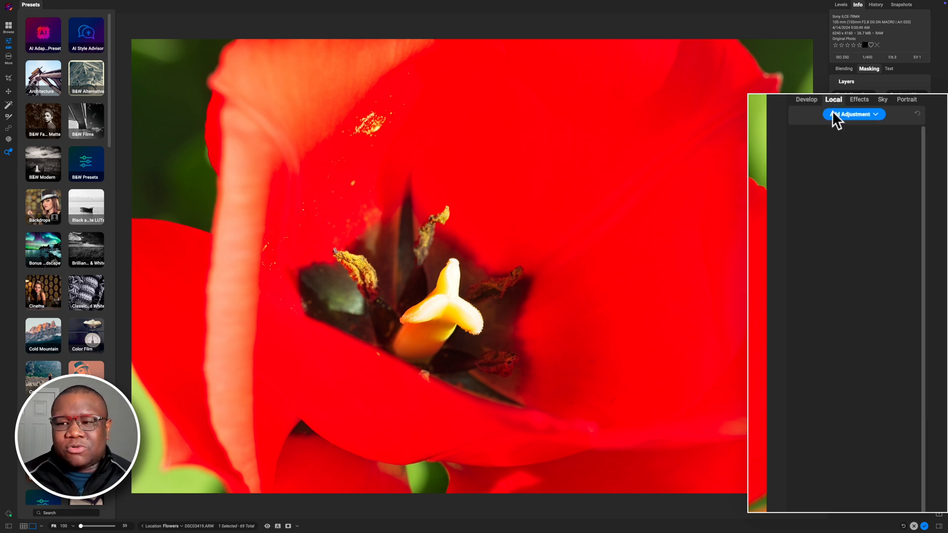
left_click(854, 114)
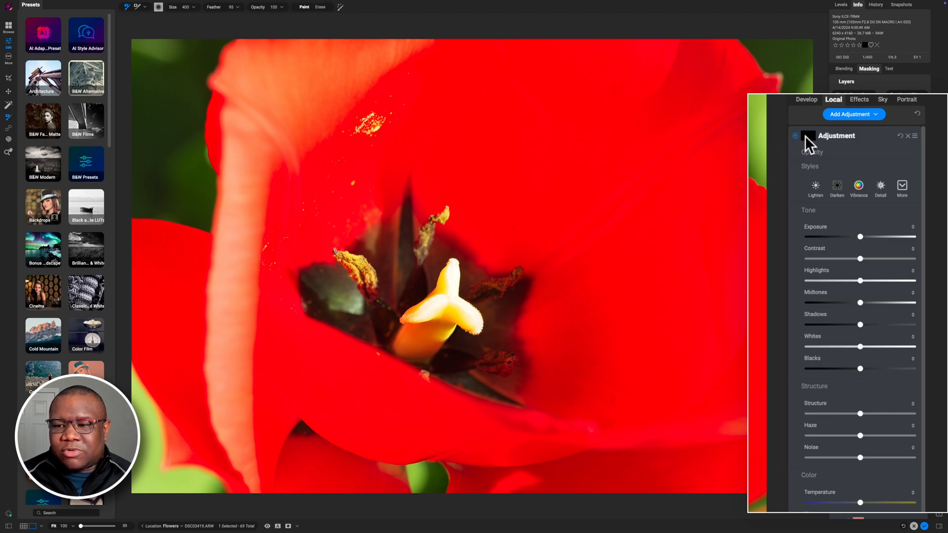
mouse_move(902, 222)
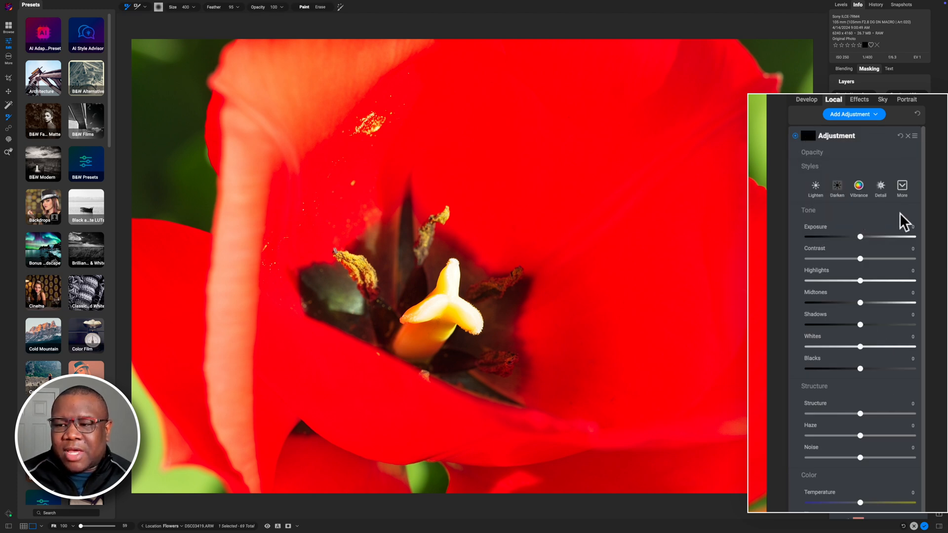
scroll("down", 3)
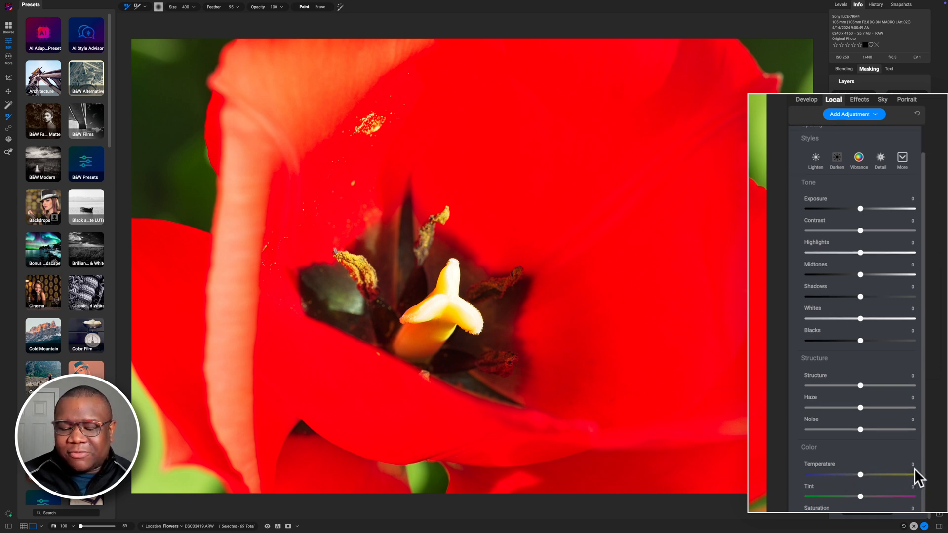
mouse_move(915, 479)
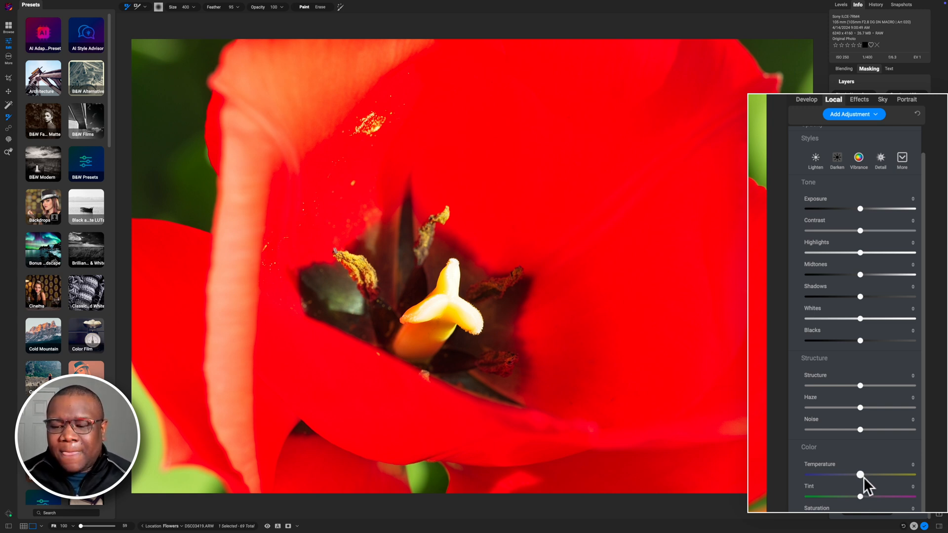
Warm the local Temperature slightly, then cool it down to -65.
left_click_drag(861, 474, 865, 475)
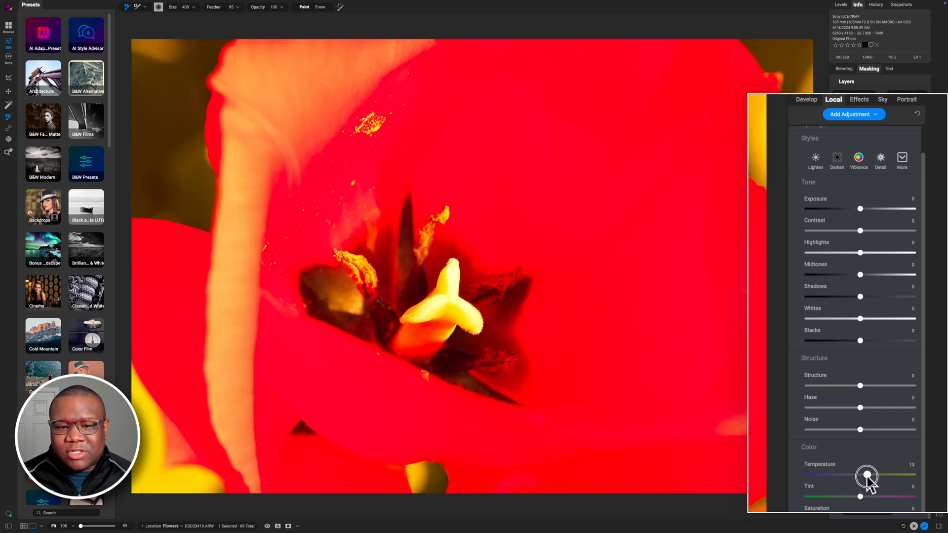
left_click_drag(865, 475, 865, 475)
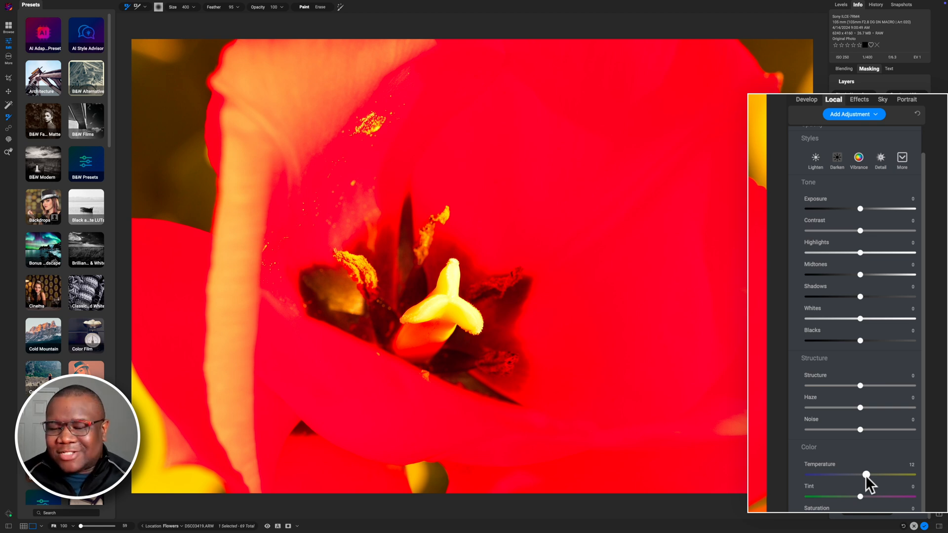
left_click_drag(865, 476, 851, 475)
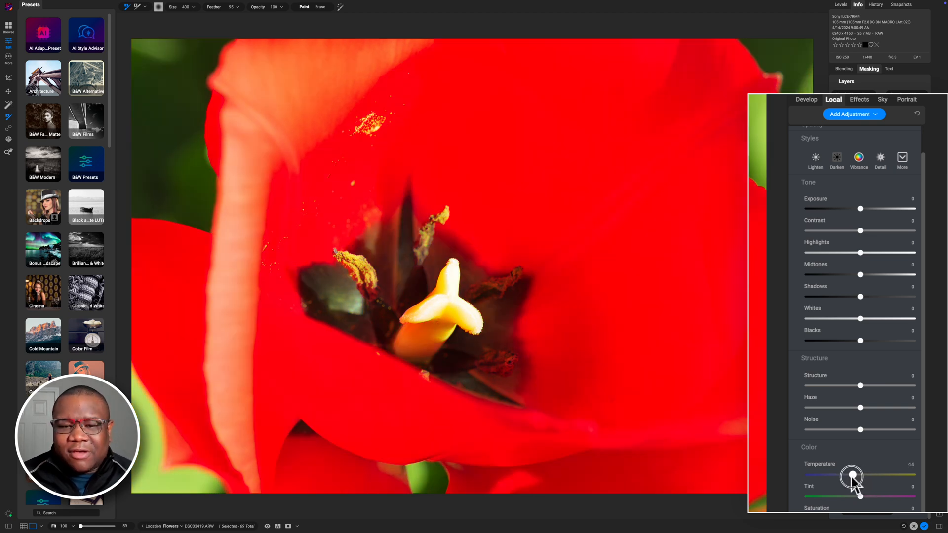
left_click_drag(852, 476, 846, 476)
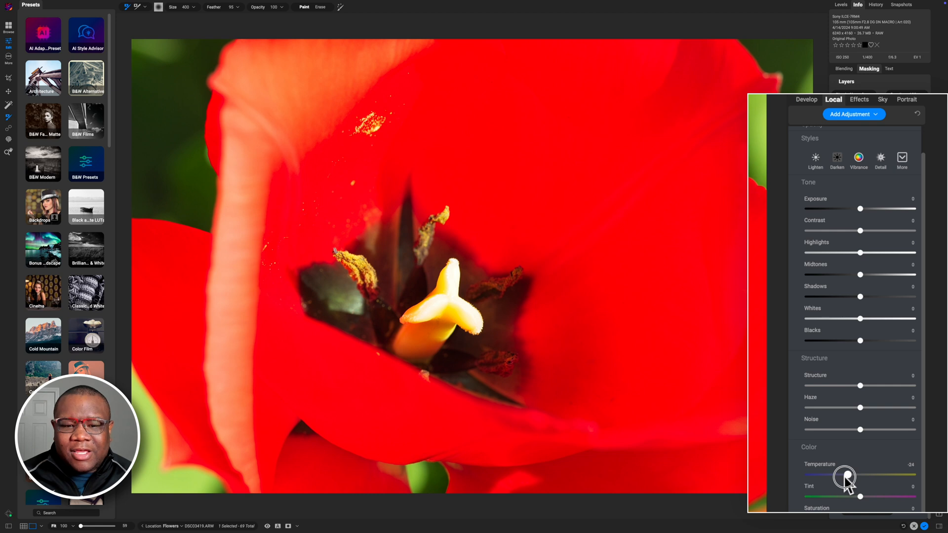
left_click_drag(845, 475, 855, 475)
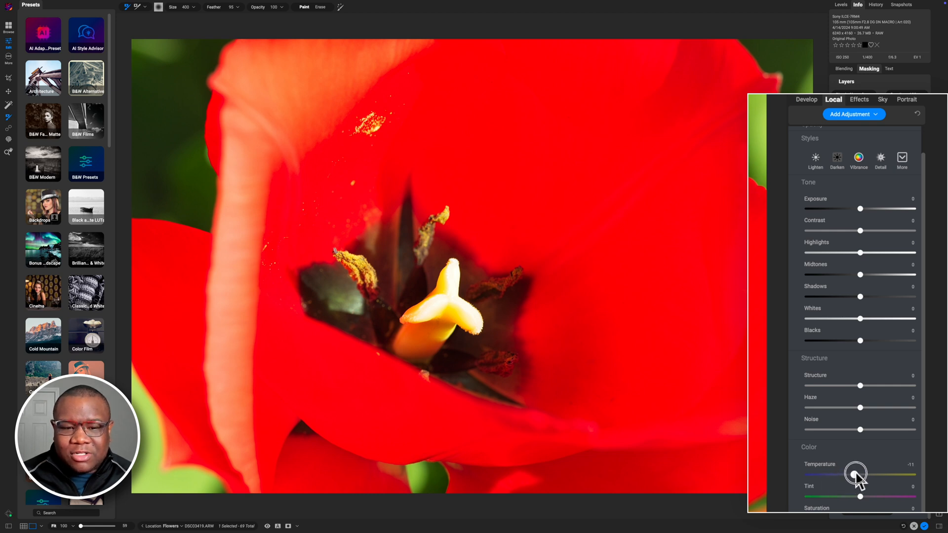
left_click_drag(856, 474, 833, 477)
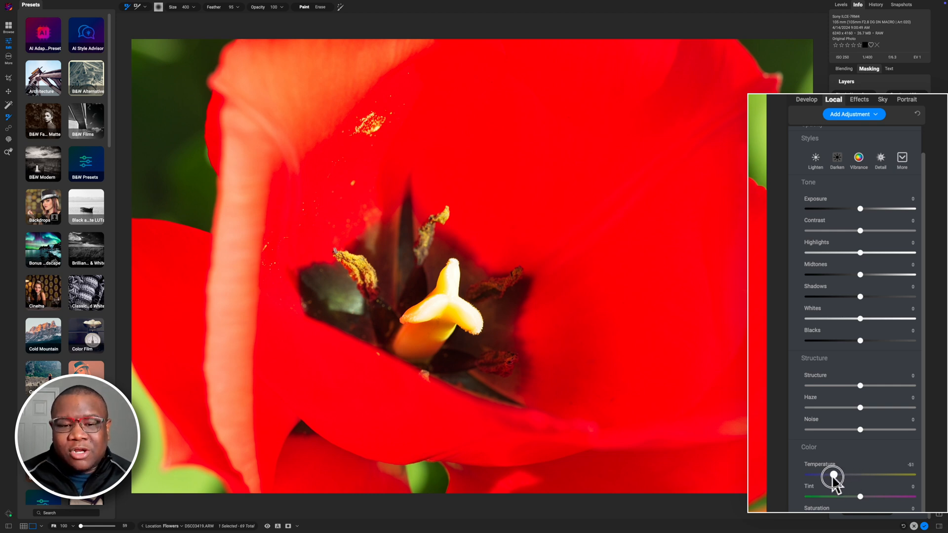
left_click_drag(833, 476, 827, 476)
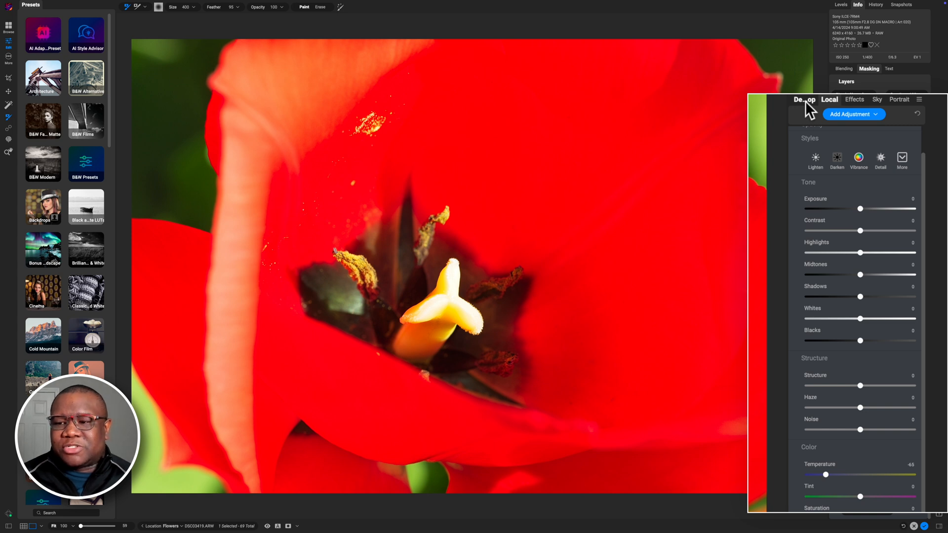
Return to the Develop tab's global tone and color settings.
left_click(806, 99)
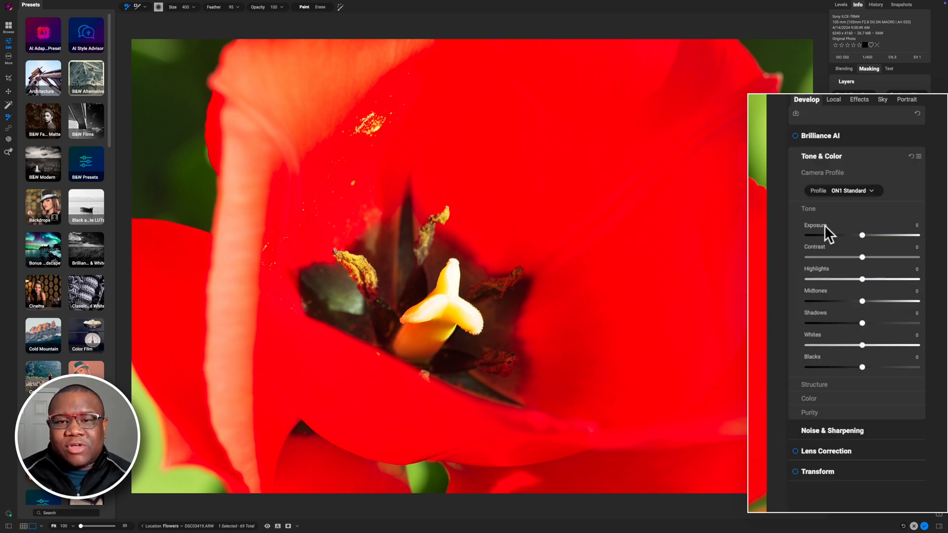
mouse_move(828, 230)
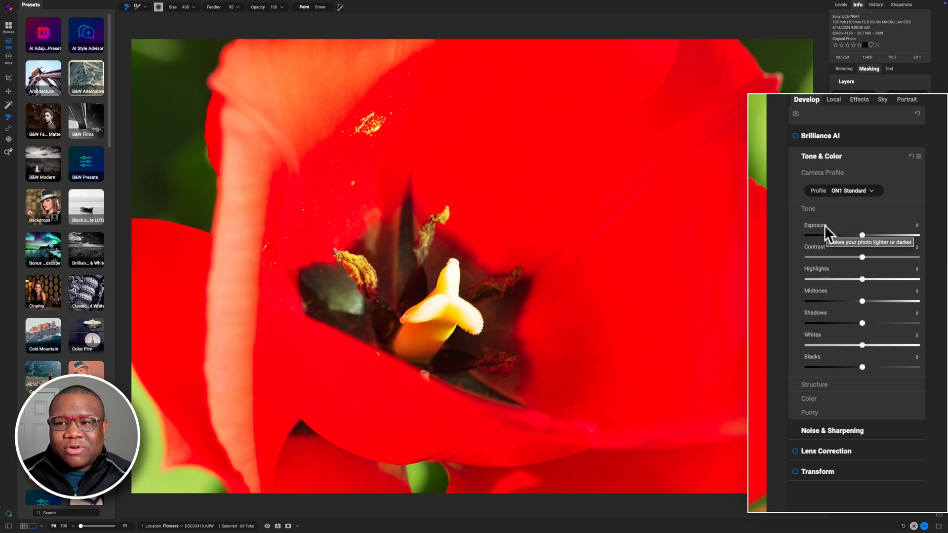
mouse_move(827, 234)
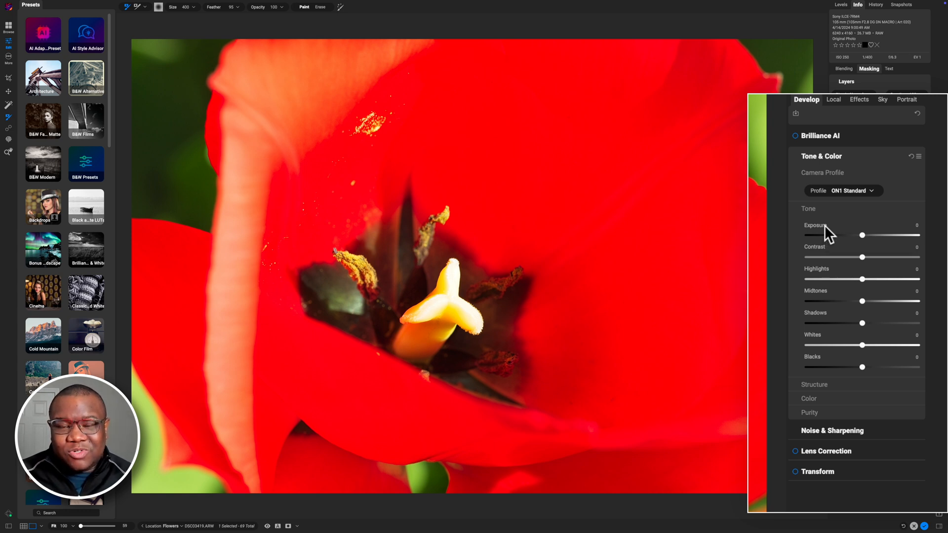
mouse_move(860, 423)
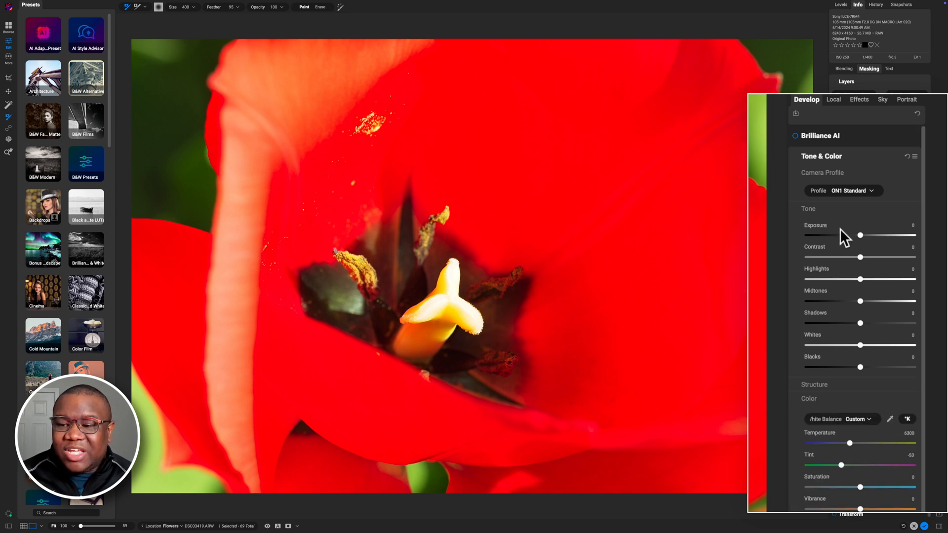
mouse_move(833, 507)
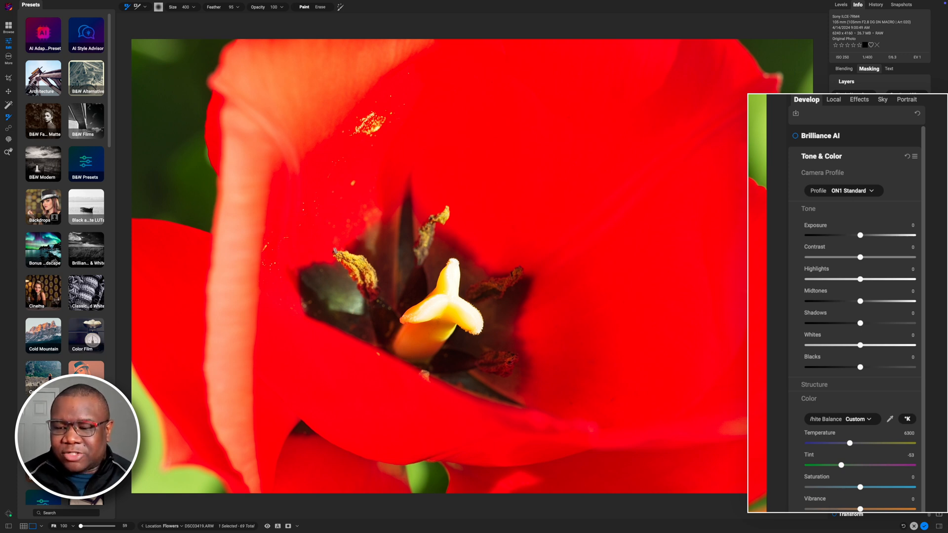
mouse_move(849, 443)
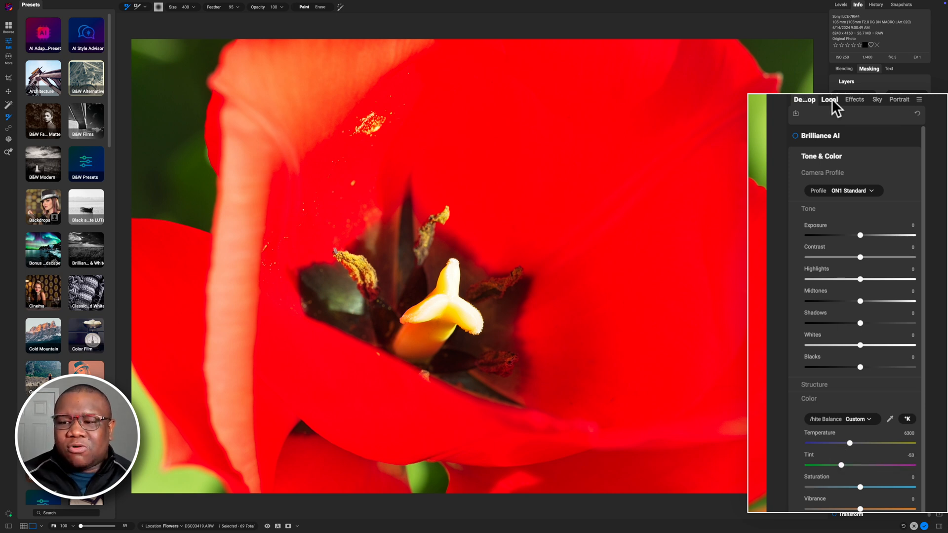
View the Local tab's Temperature slider, then open the Effects filters browser.
left_click(829, 99)
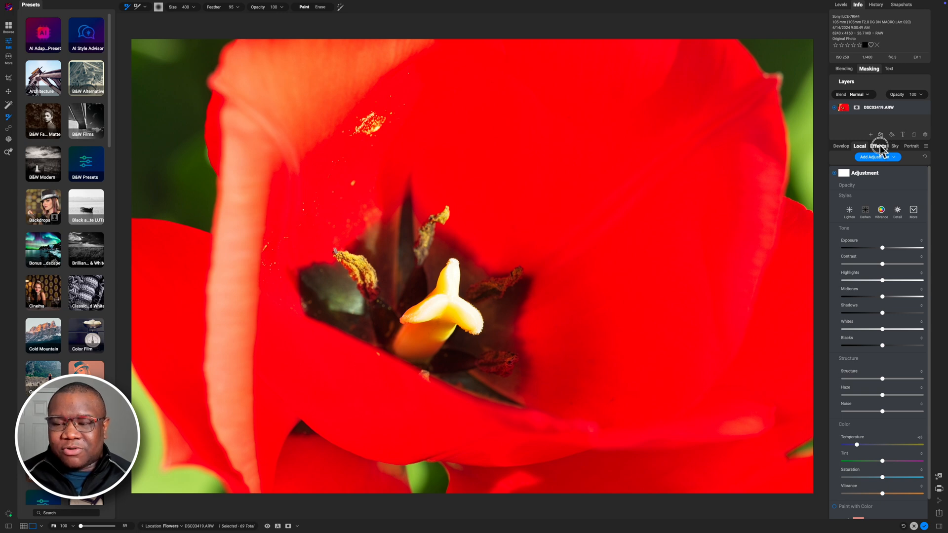
left_click(882, 146)
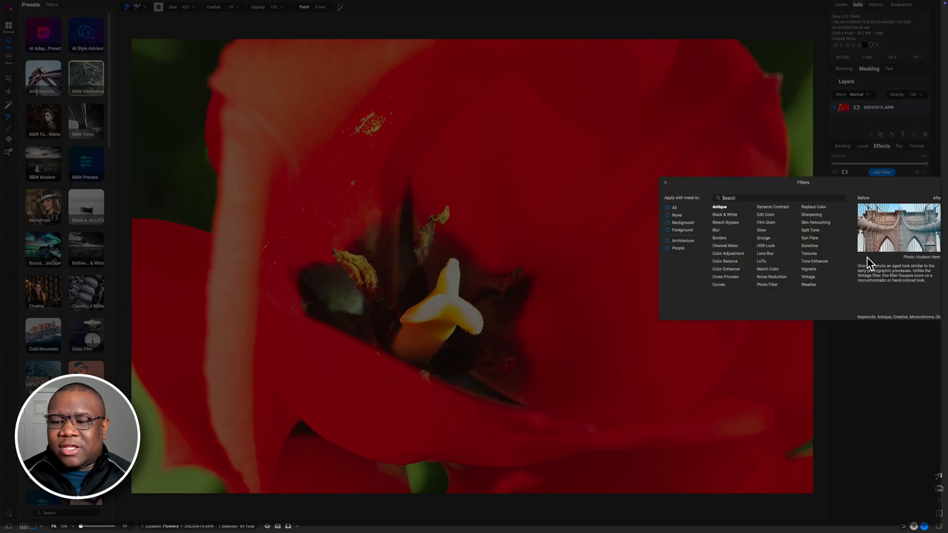
Add a Color Enhancer filter to the tulip, keeping its White Balance at As Shot.
left_click(726, 269)
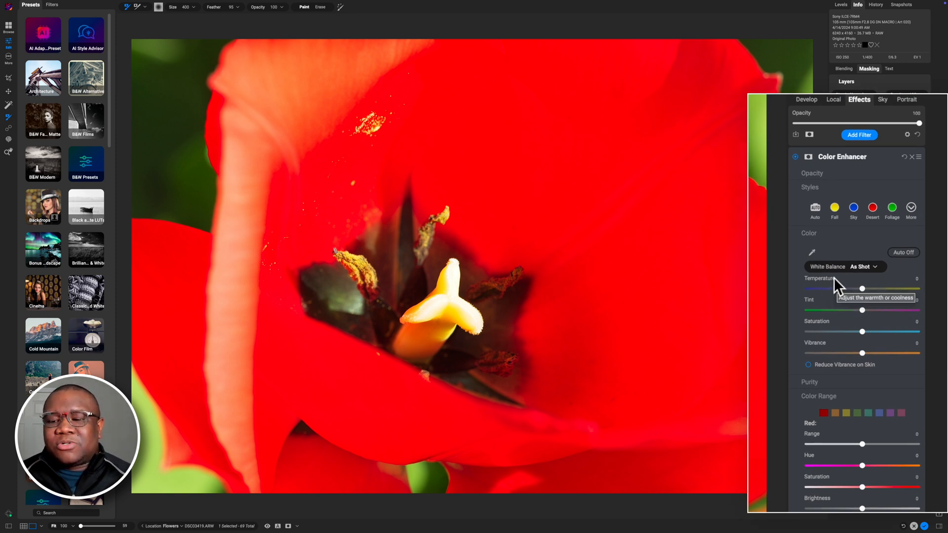
left_click(862, 267)
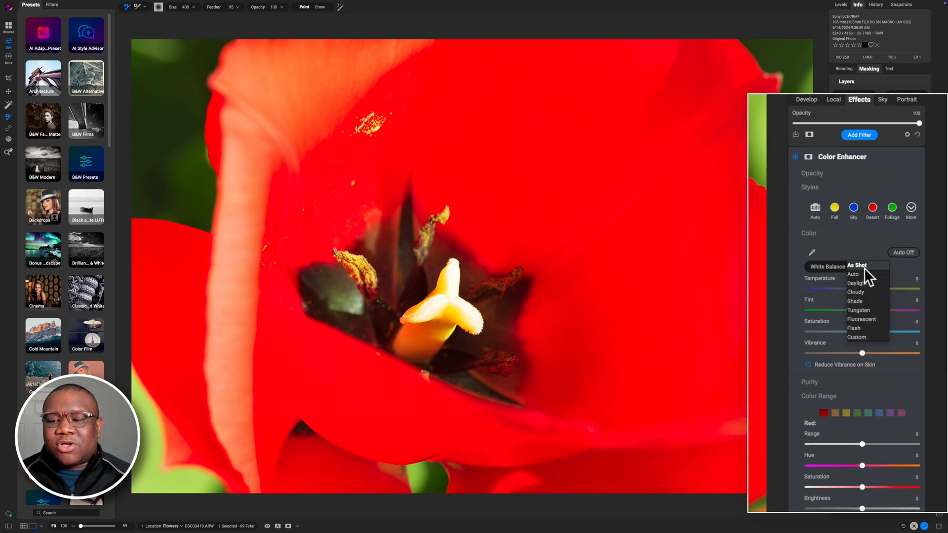
mouse_move(853, 274)
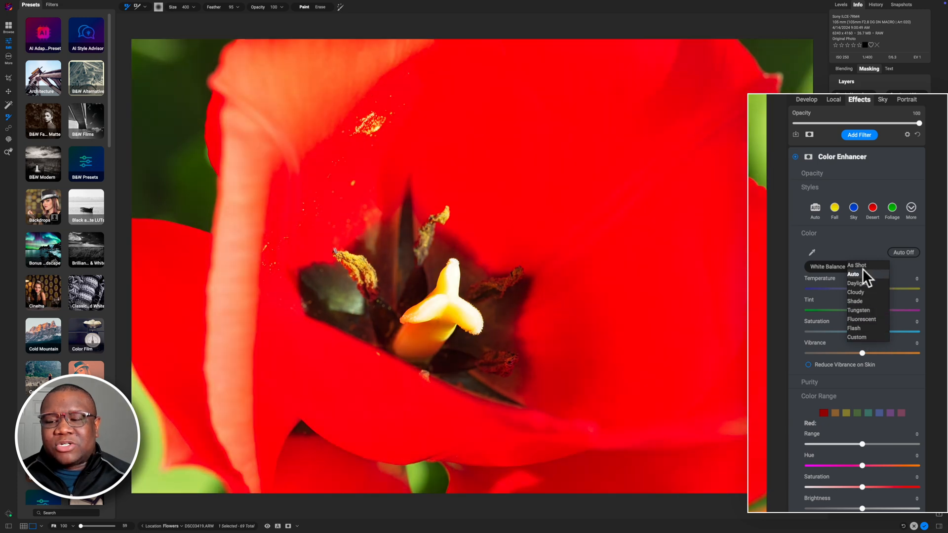
left_click(857, 266)
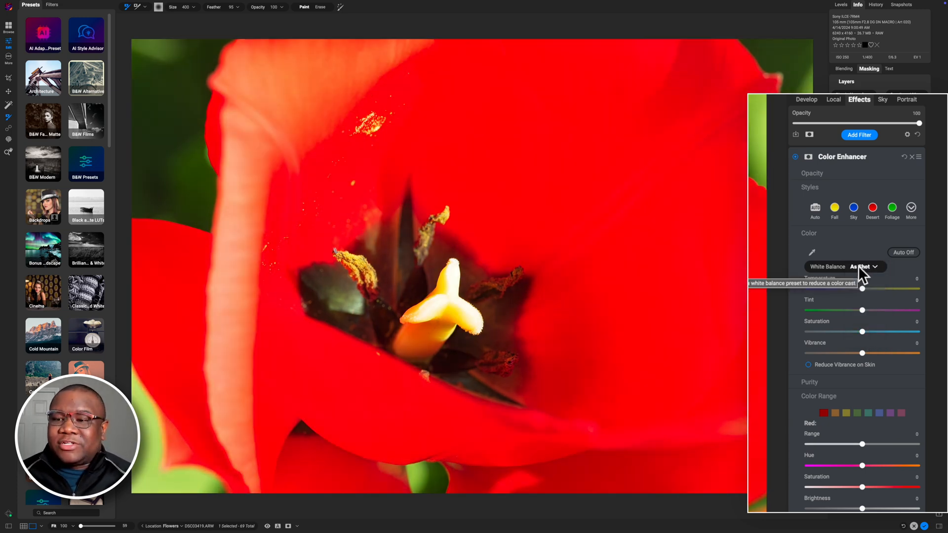
mouse_move(913, 302)
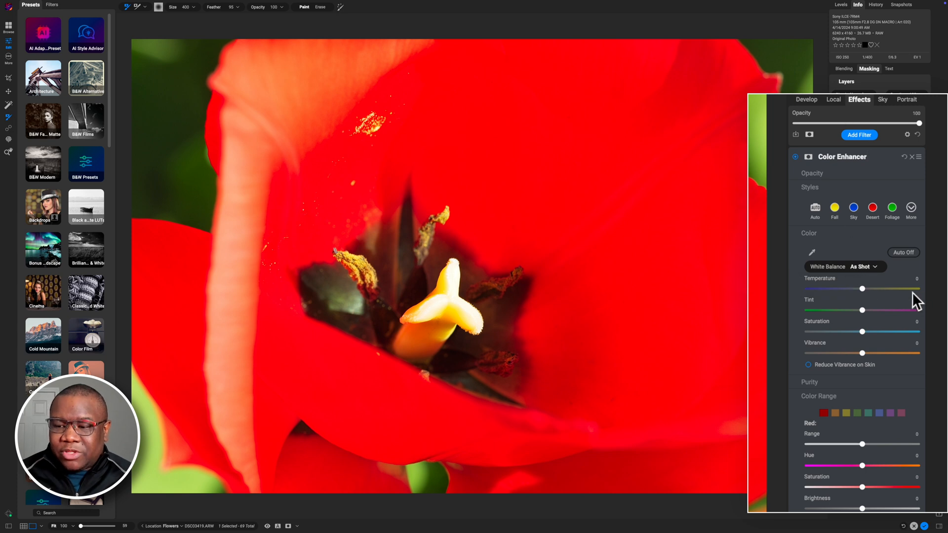
mouse_move(922, 290)
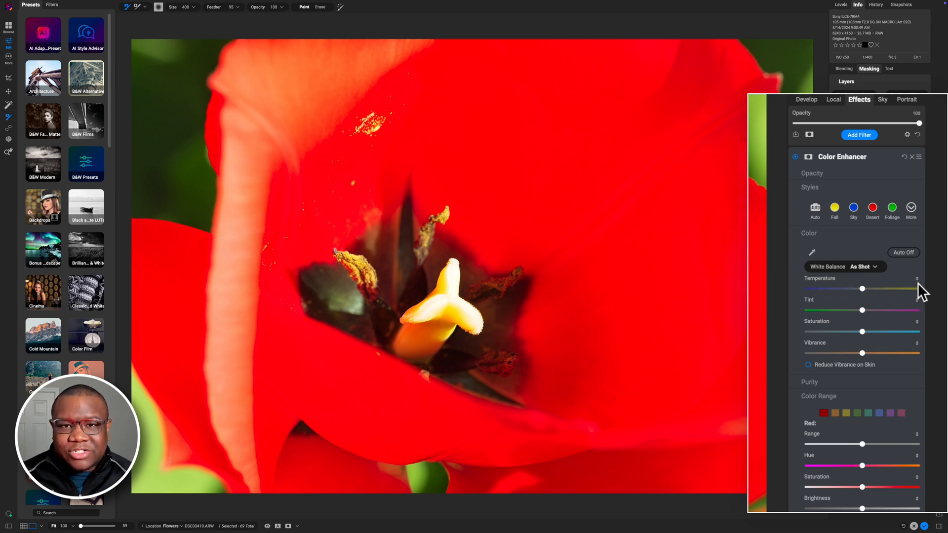
mouse_move(883, 314)
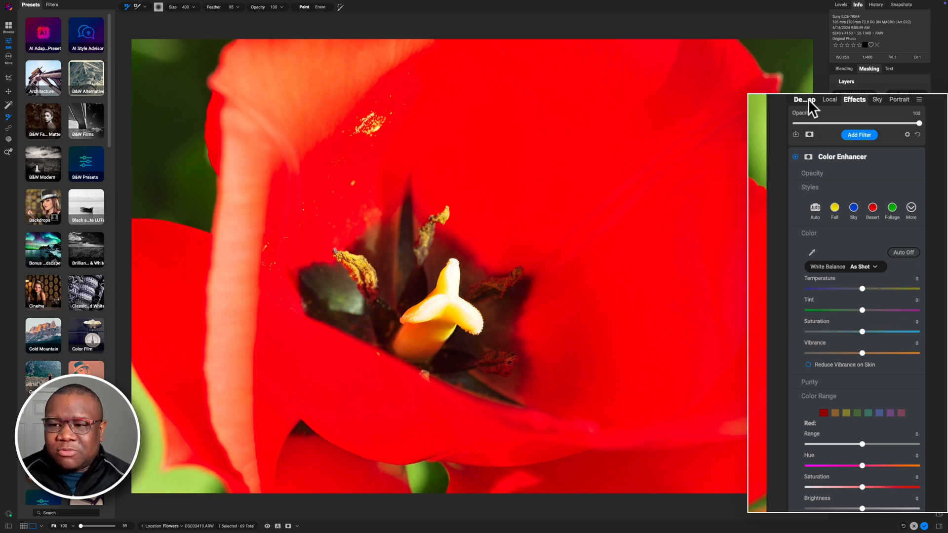
left_click(806, 100)
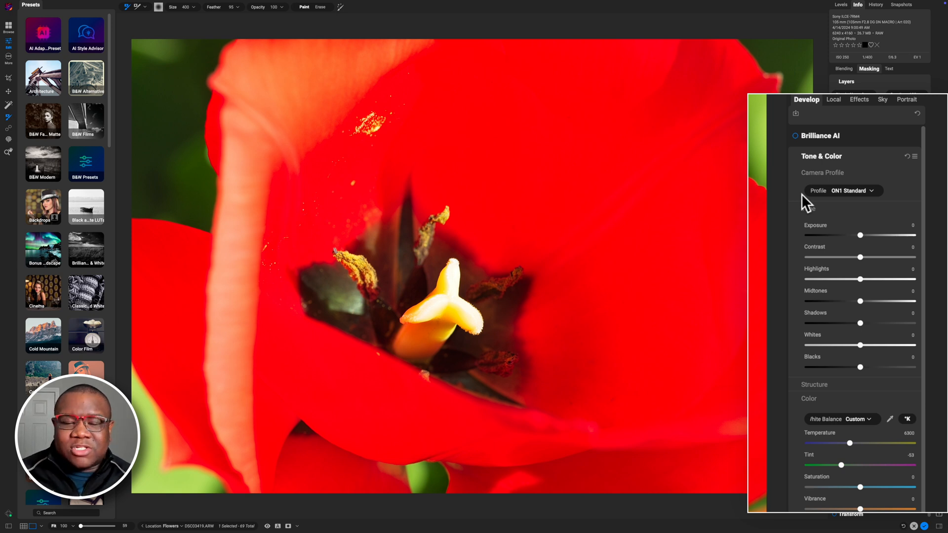
left_click(830, 99)
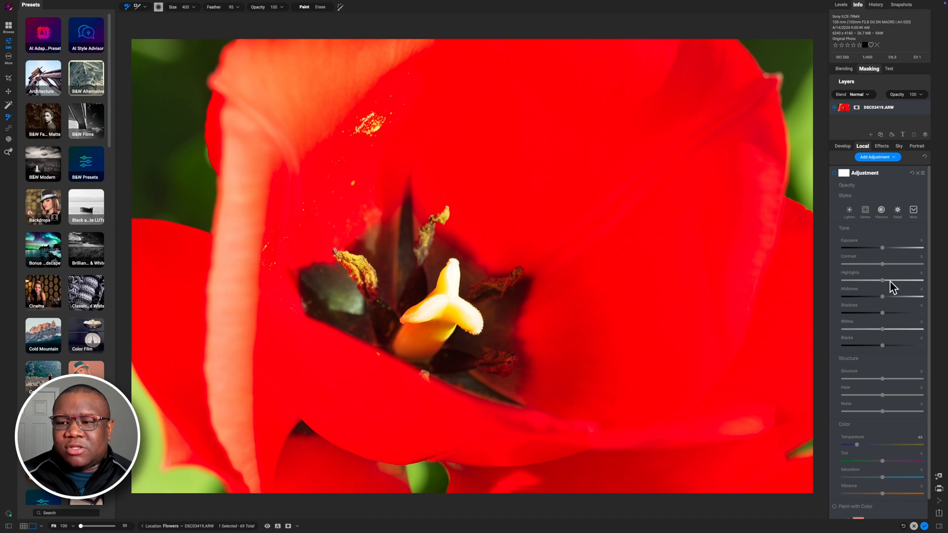
mouse_move(870, 240)
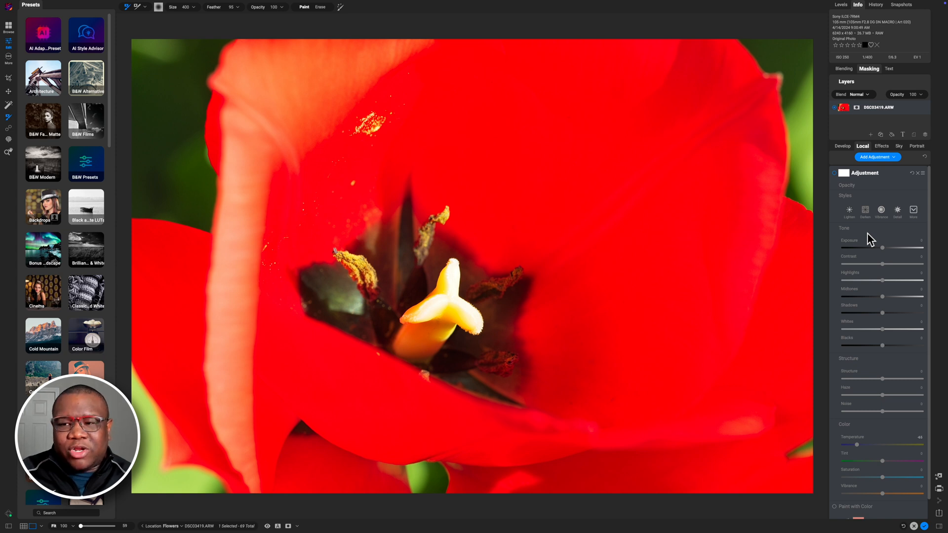
left_click(881, 146)
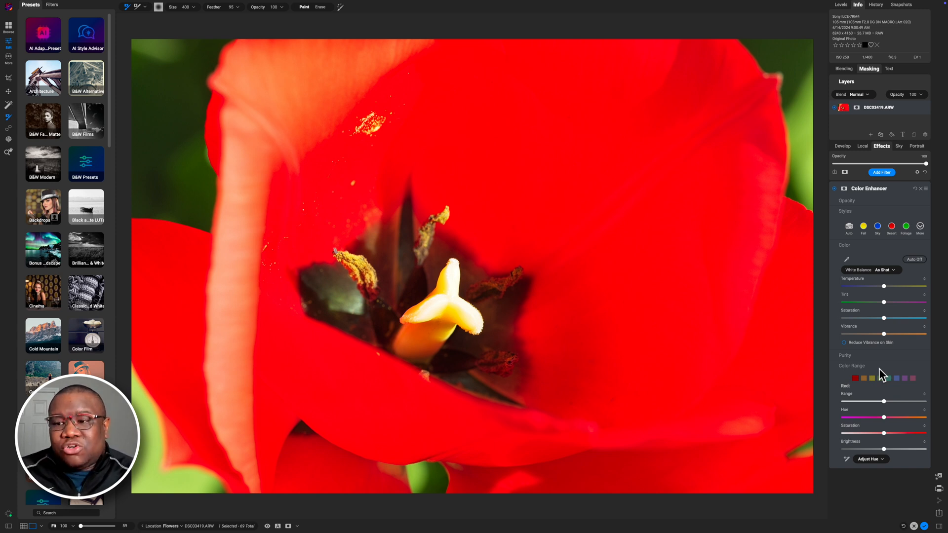
mouse_move(873, 306)
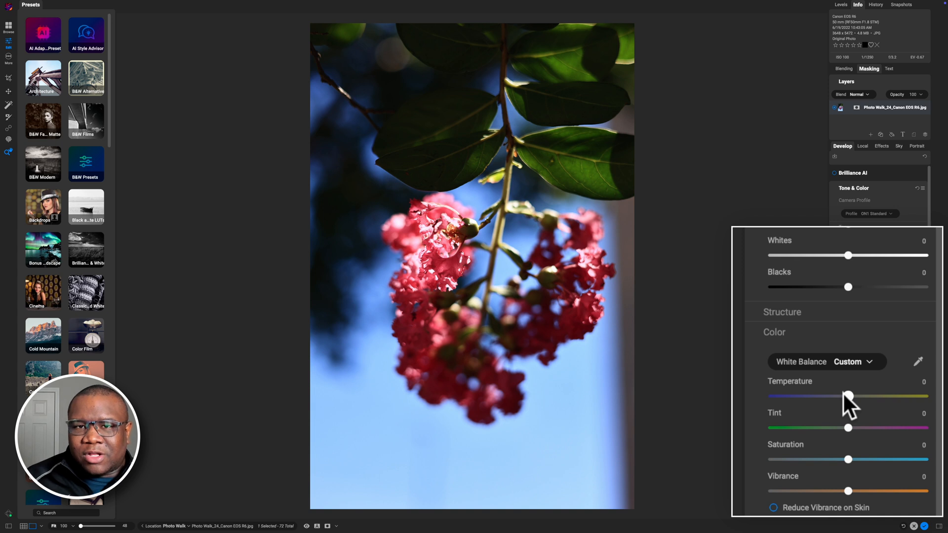
mouse_move(843, 151)
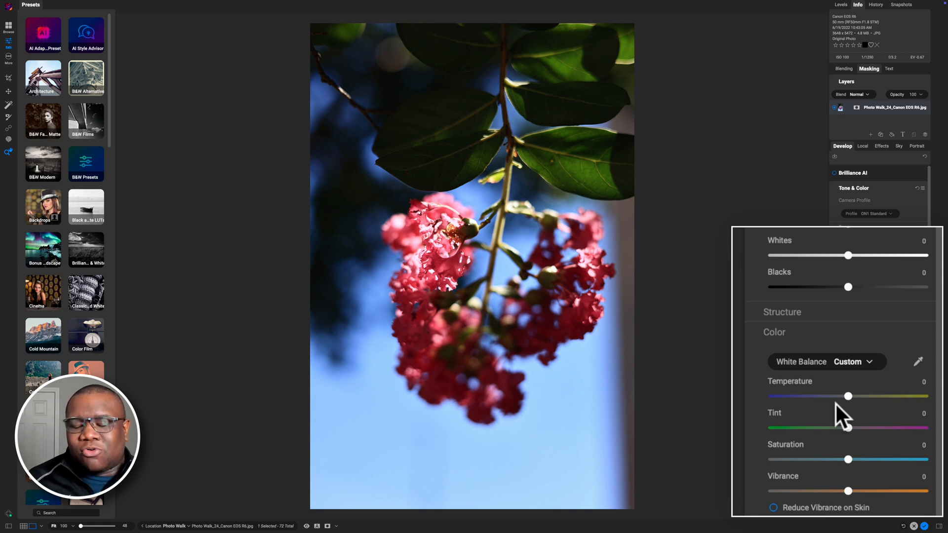
mouse_move(877, 407)
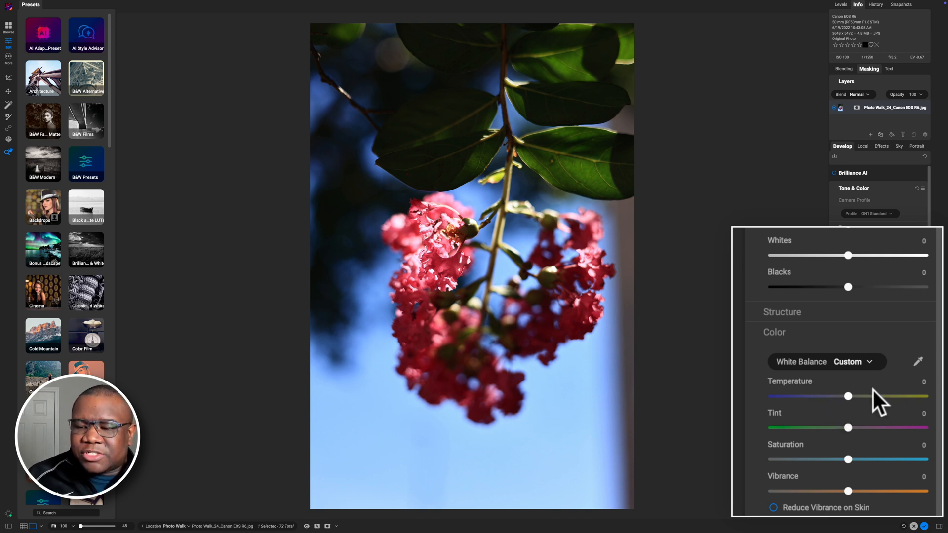
Drag the crape-myrtle photo's Develop Temperature slider up to 90.
left_click_drag(848, 396, 852, 396)
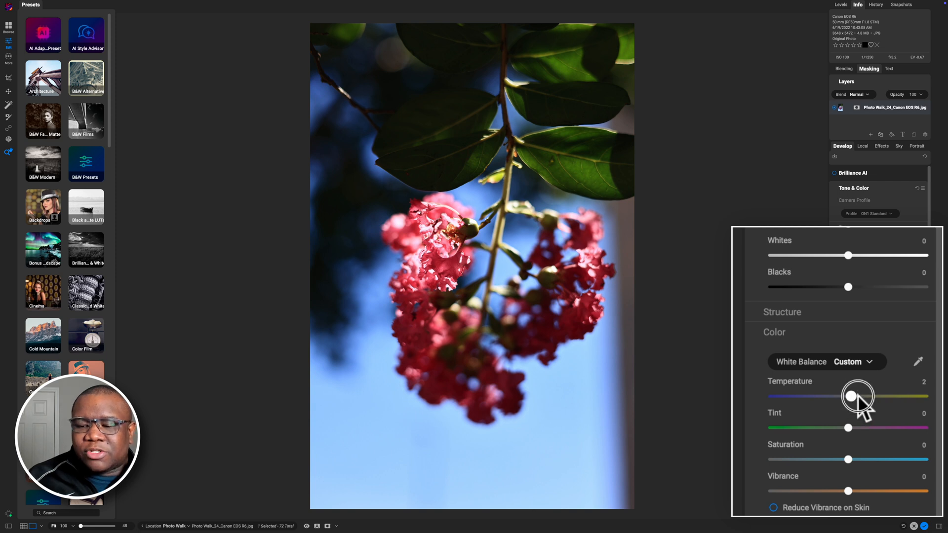
left_click_drag(853, 397, 894, 396)
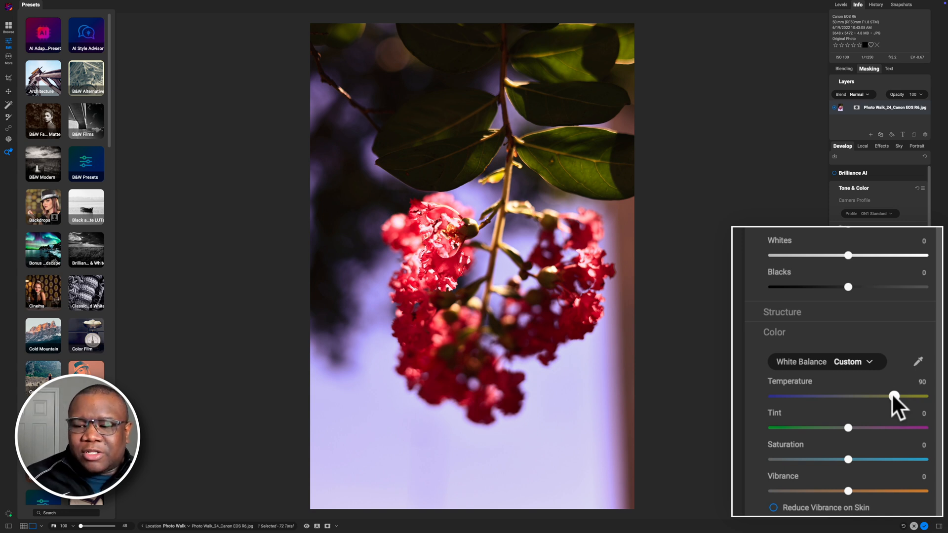
mouse_move(838, 417)
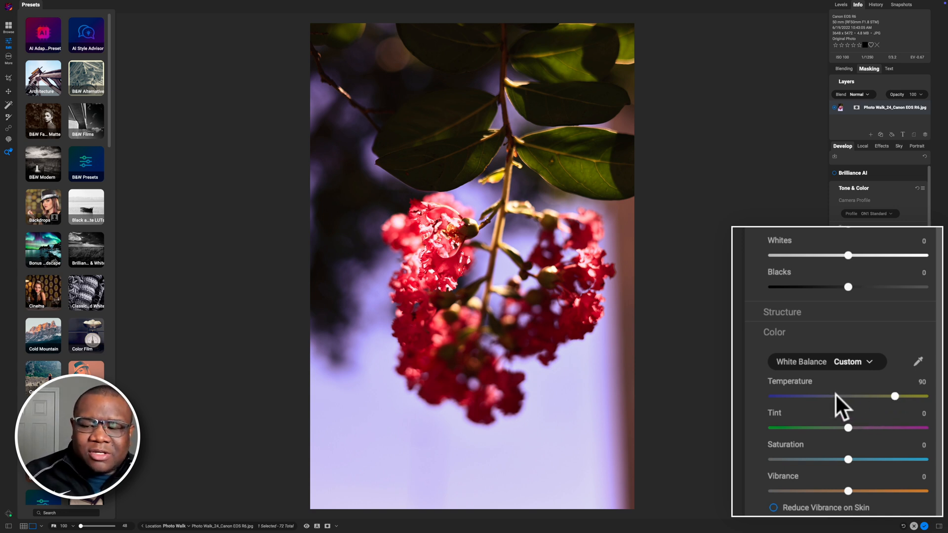
mouse_move(838, 399)
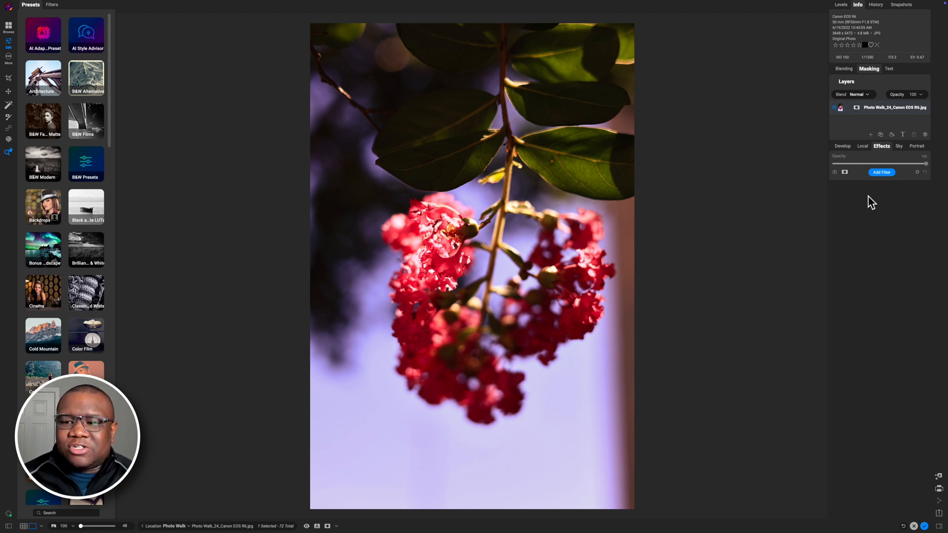
mouse_move(861, 230)
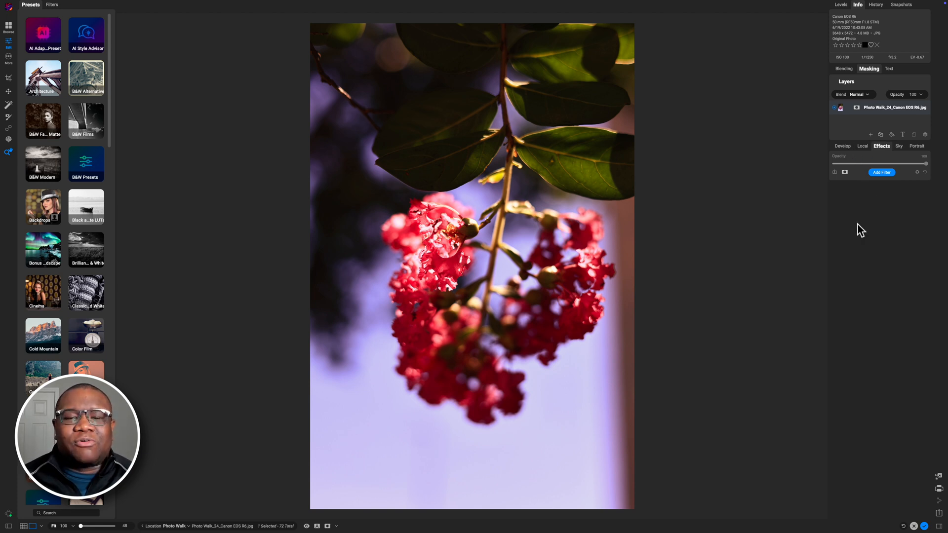